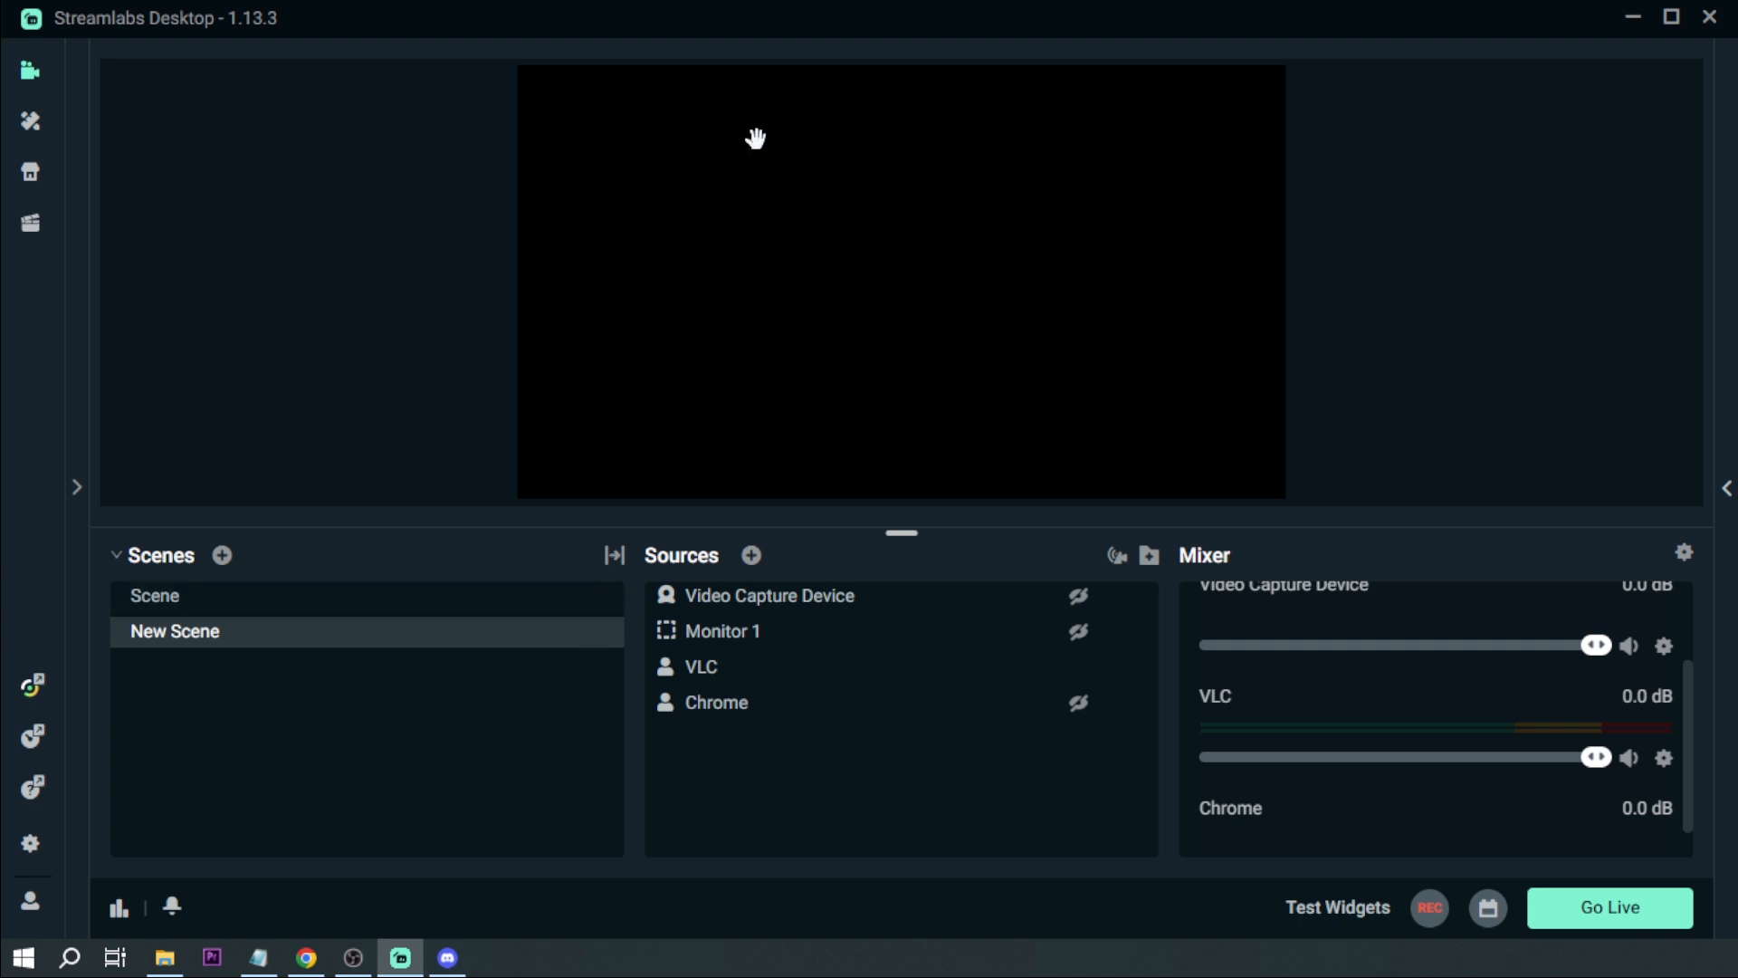
Start adding a new Application Audio Capture source from the Sources panel
{"action": "left_click", "coordinate": [715, 702]}
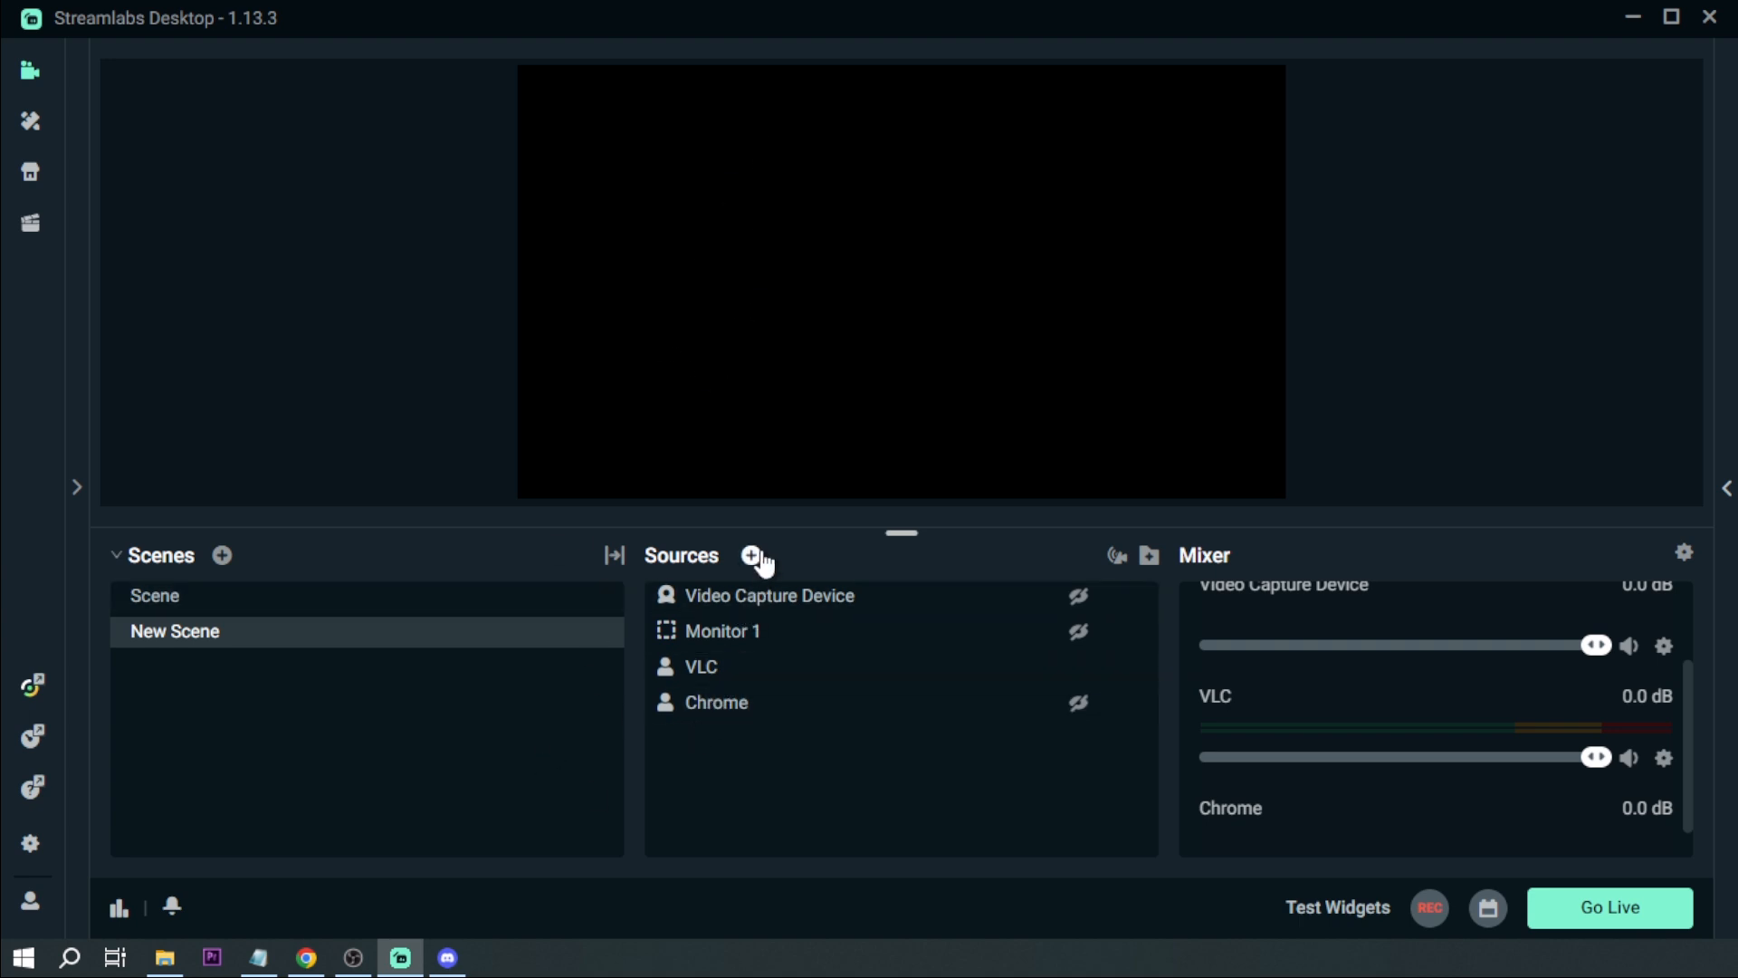
{"action": "left_click", "coordinate": [749, 556]}
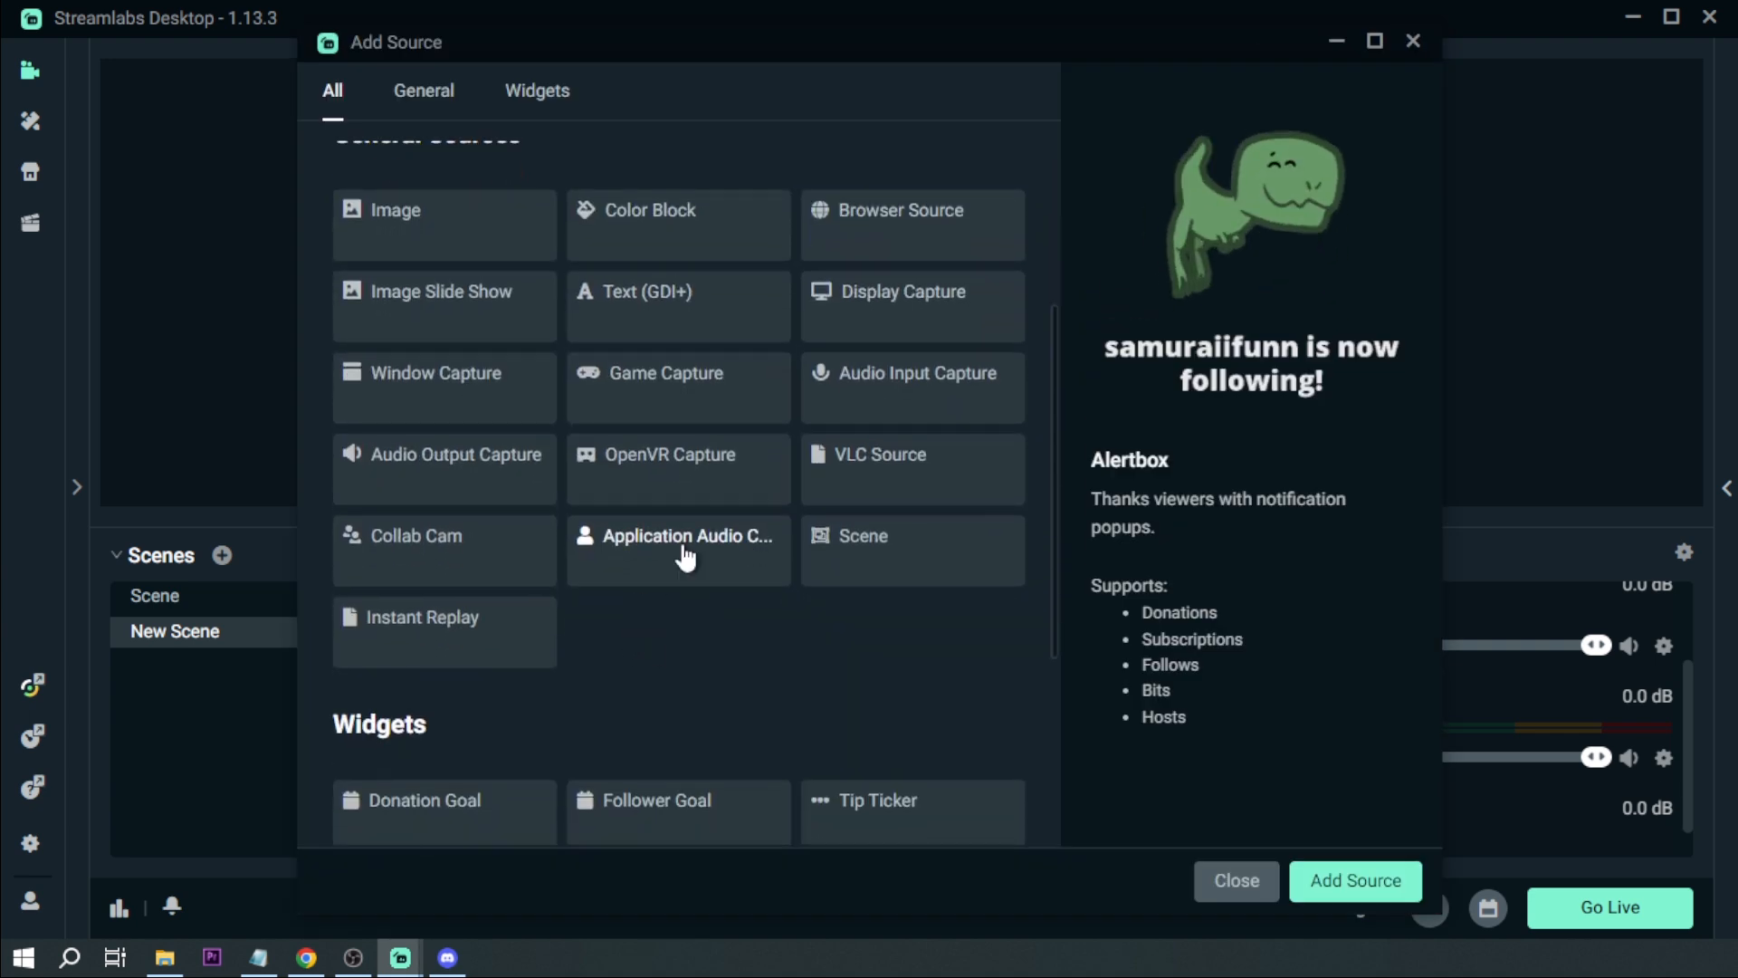
{"action": "left_click", "coordinate": [677, 550]}
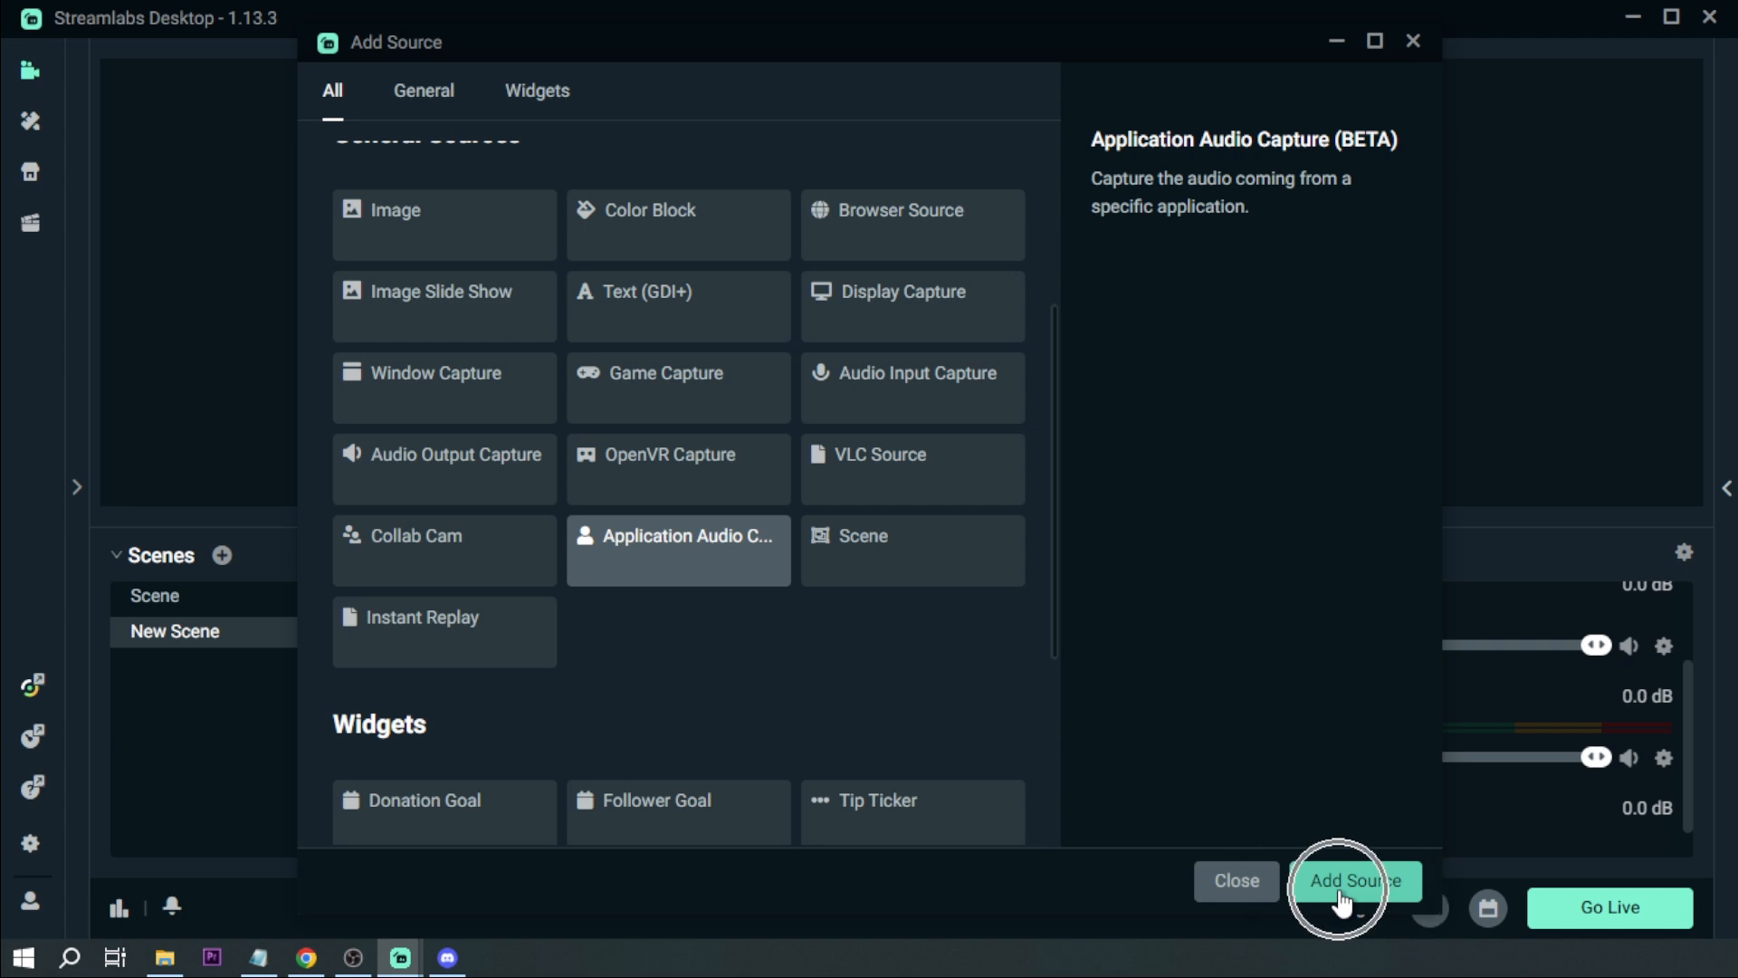
{"action": "left_click", "coordinate": [1354, 880]}
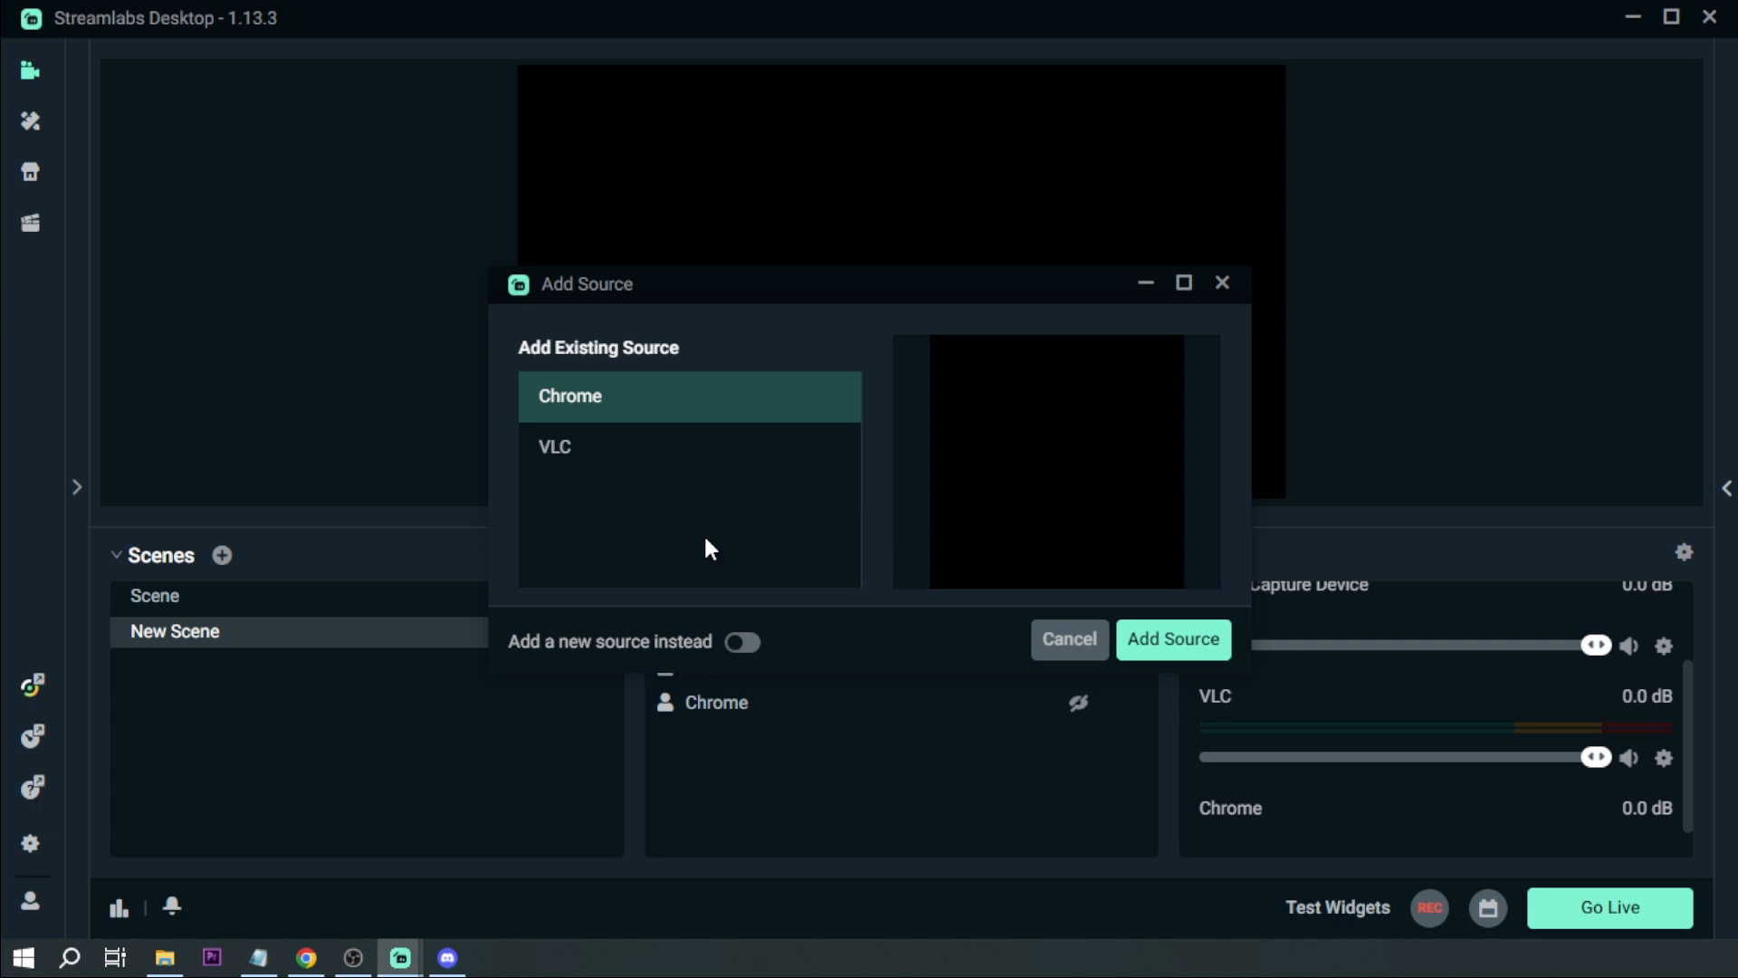
{"action": "mouse_move", "coordinate": [710, 554]}
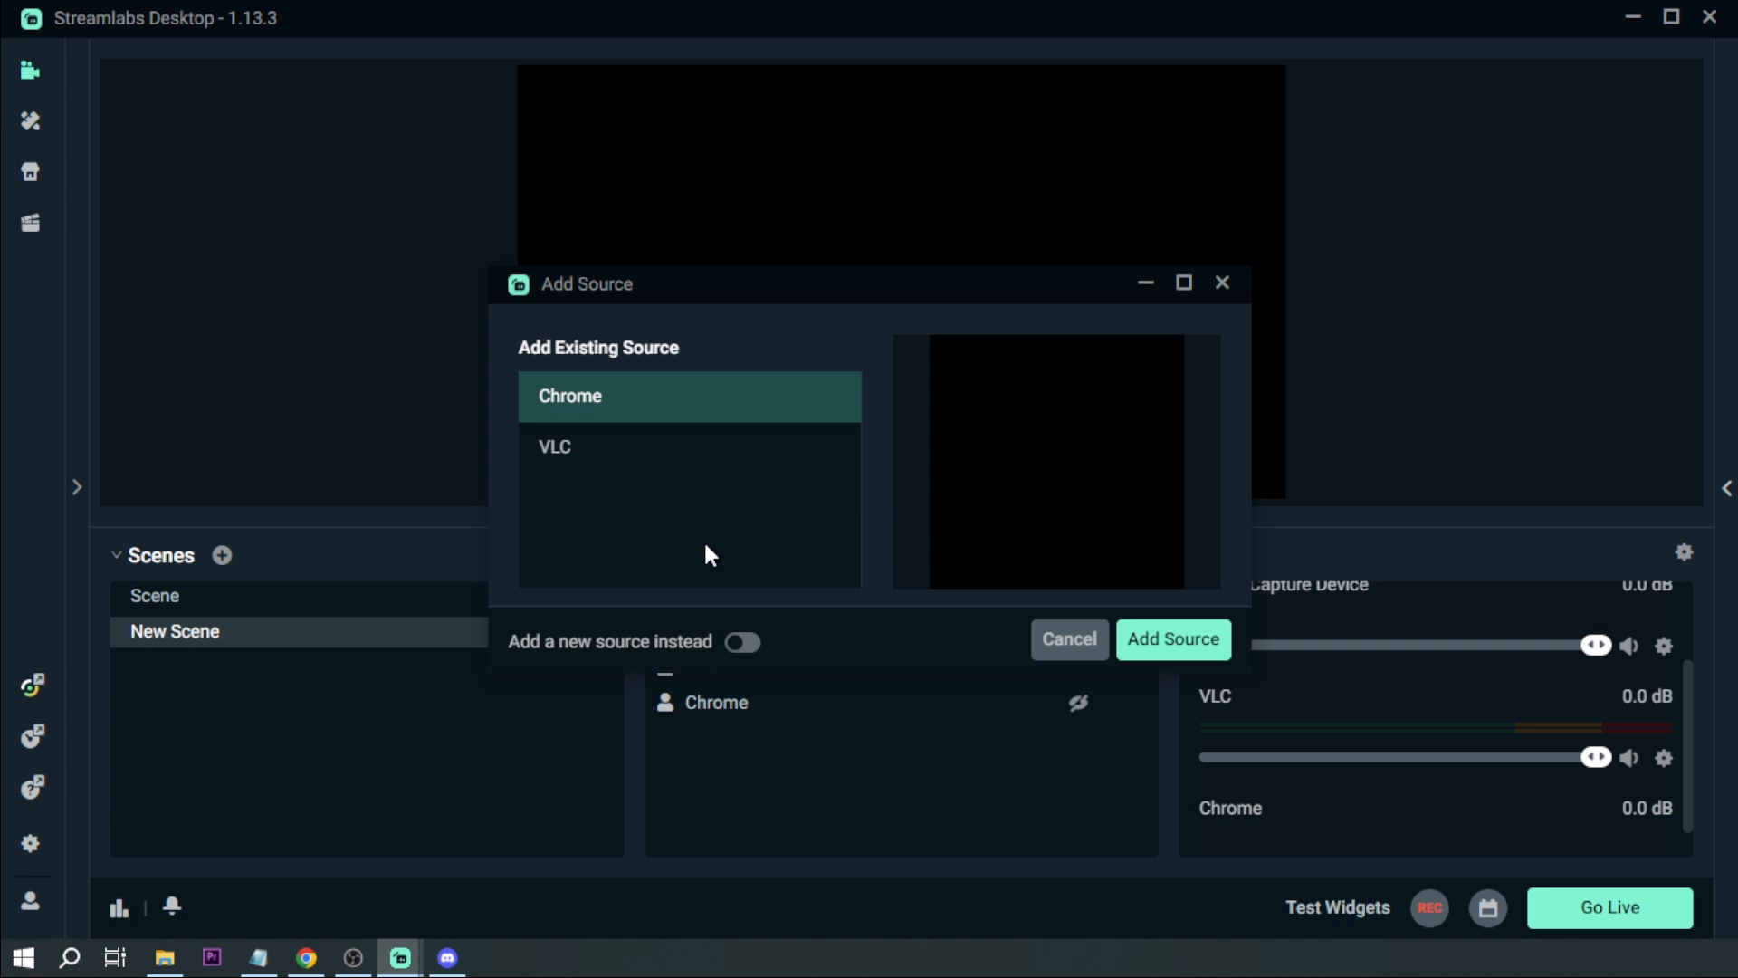
{"action": "mouse_move", "coordinate": [710, 652]}
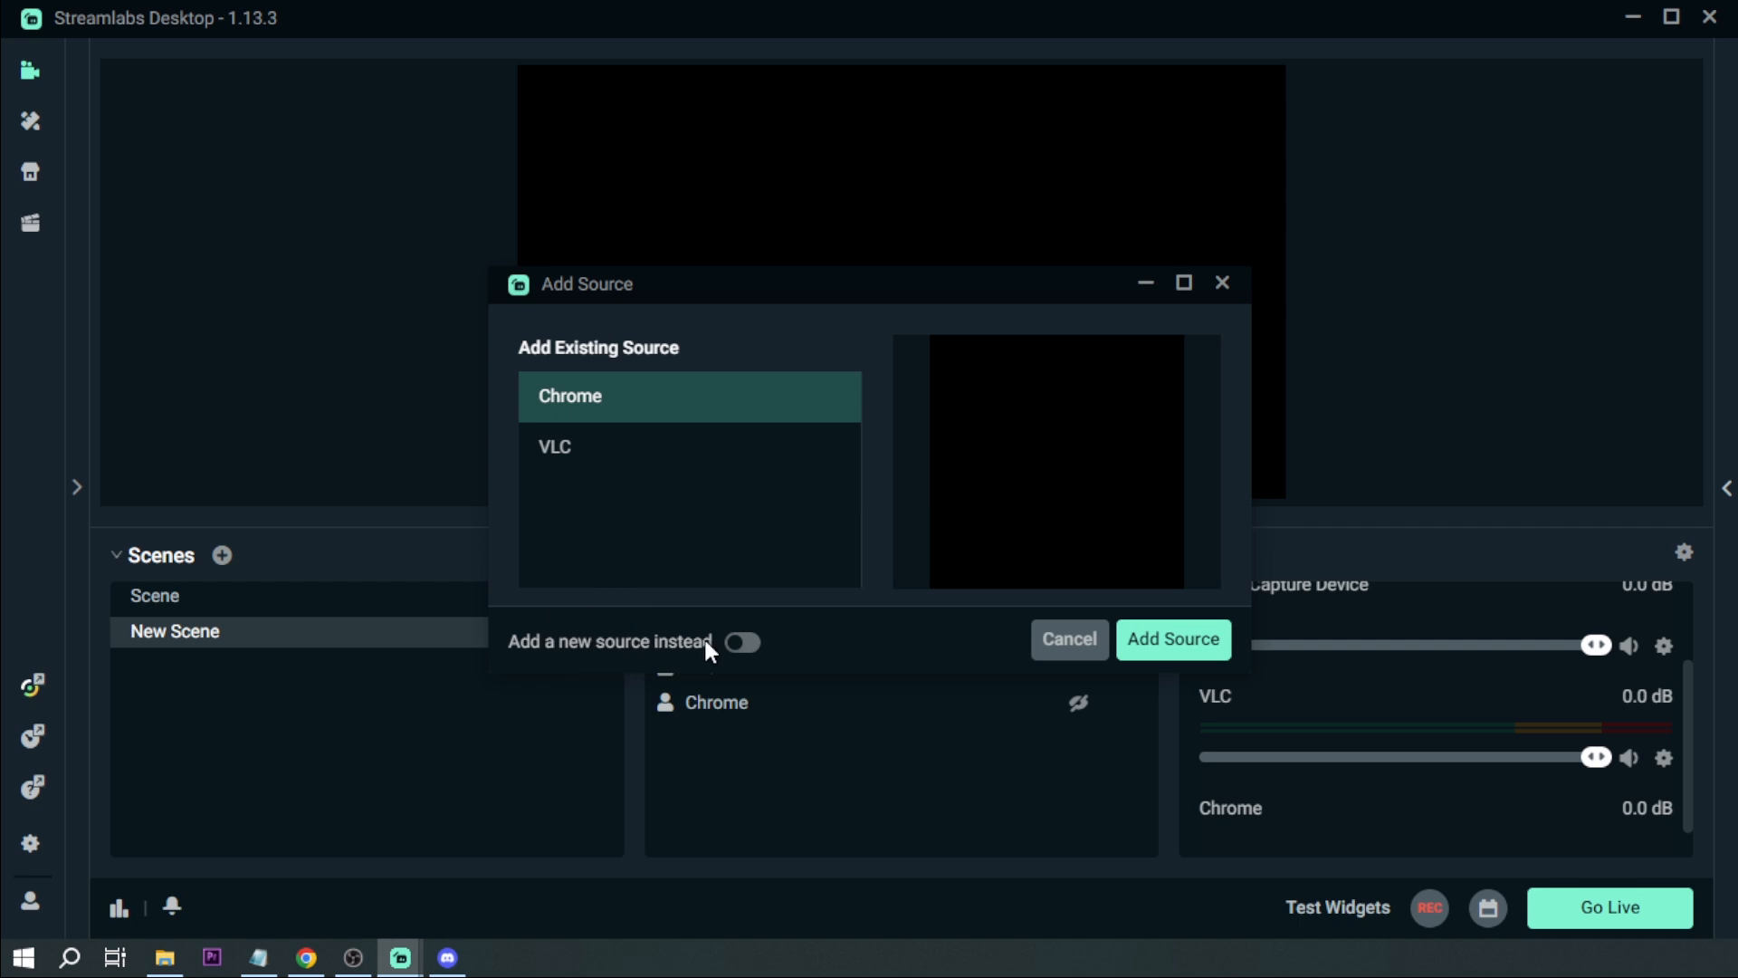
Create a new source named Discord capturing the Discord.exe window's audio
{"action": "left_click", "coordinate": [740, 641]}
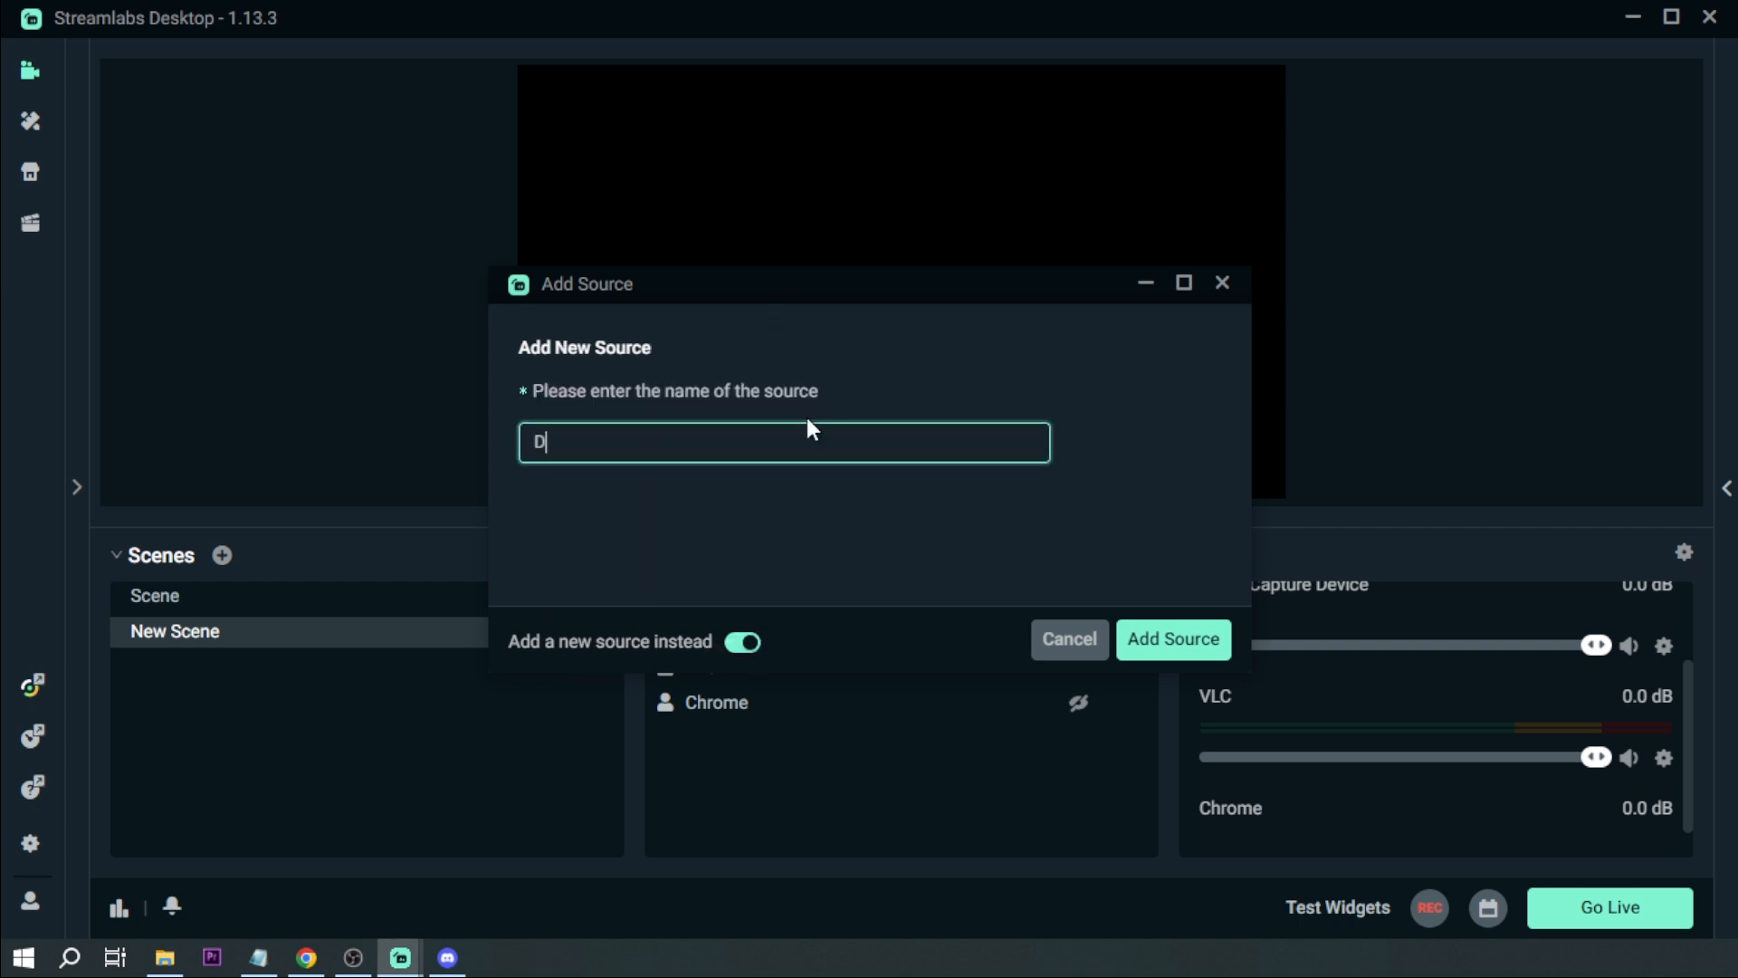
{"action": "type", "text": "iscord"}
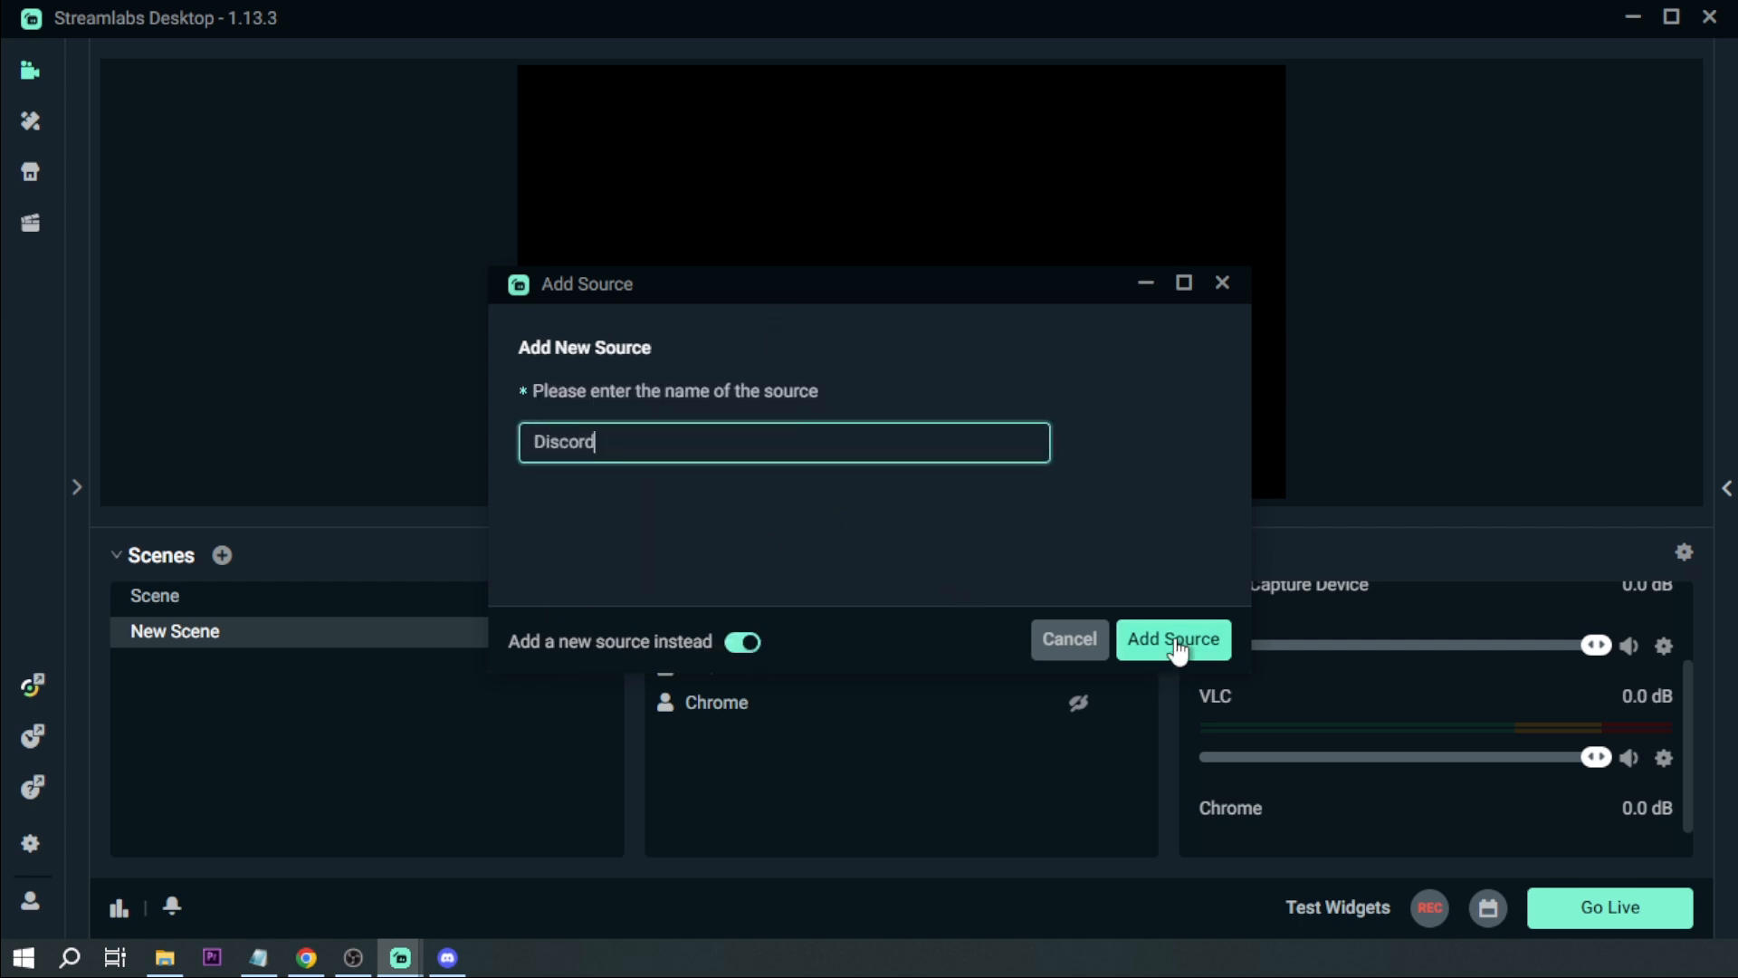
{"action": "left_click", "coordinate": [1173, 640]}
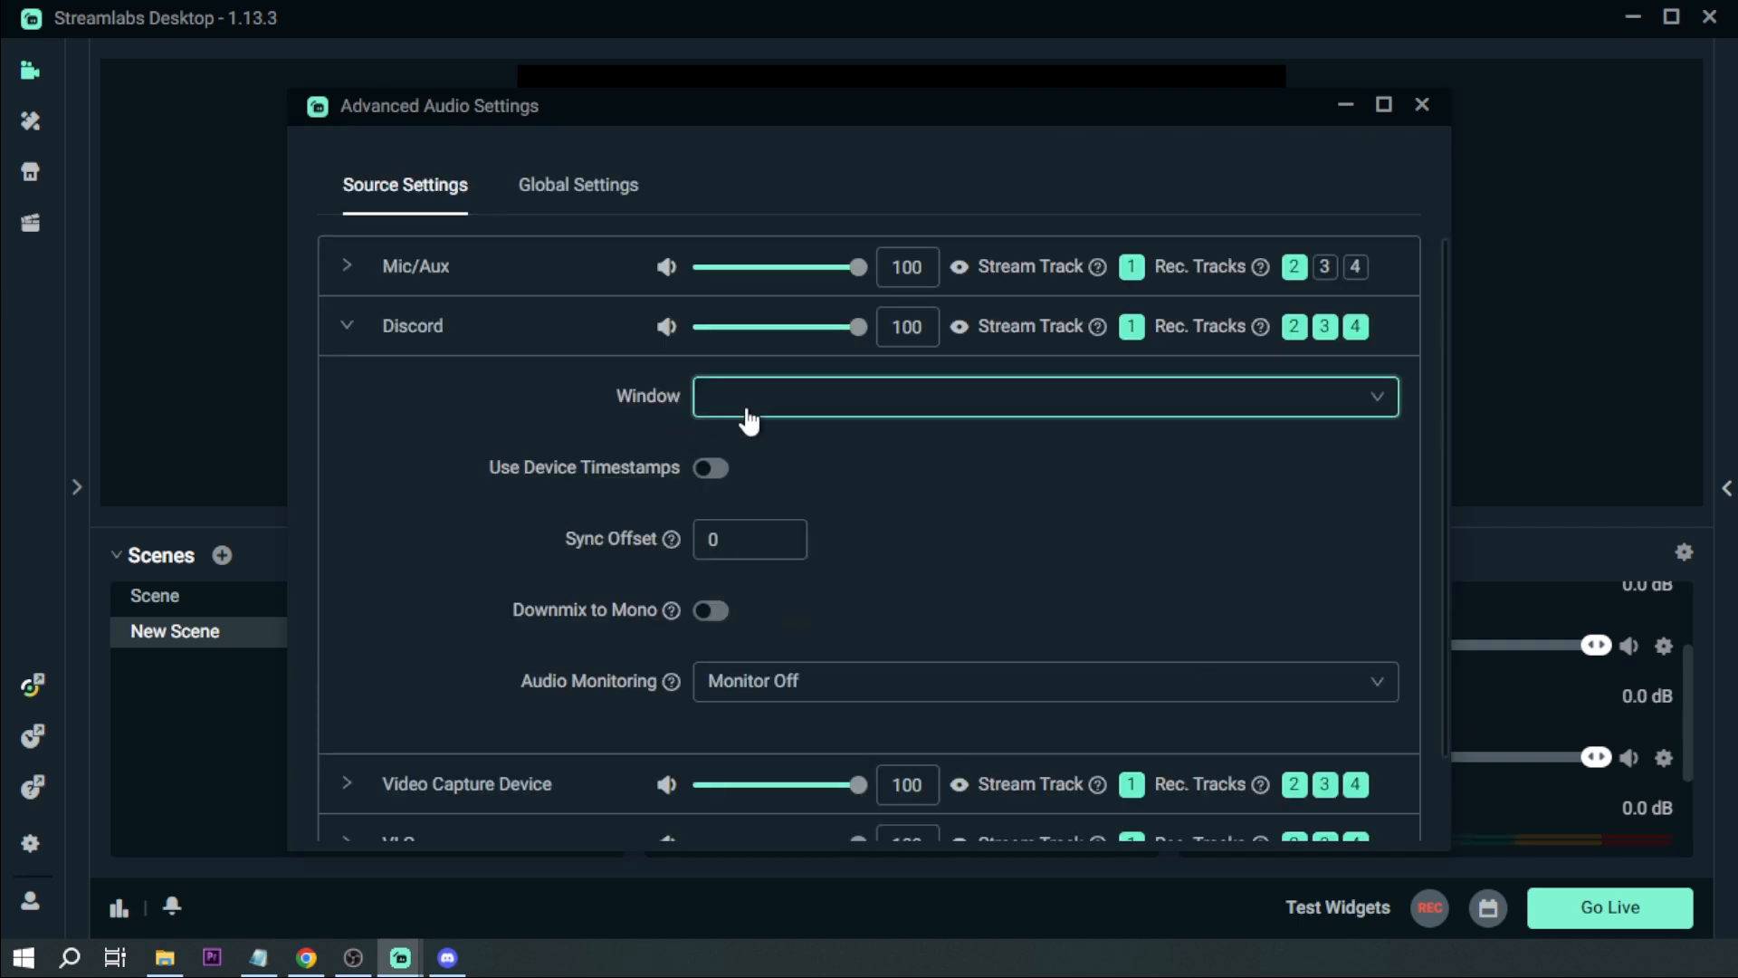
{"action": "left_click", "coordinate": [1042, 396]}
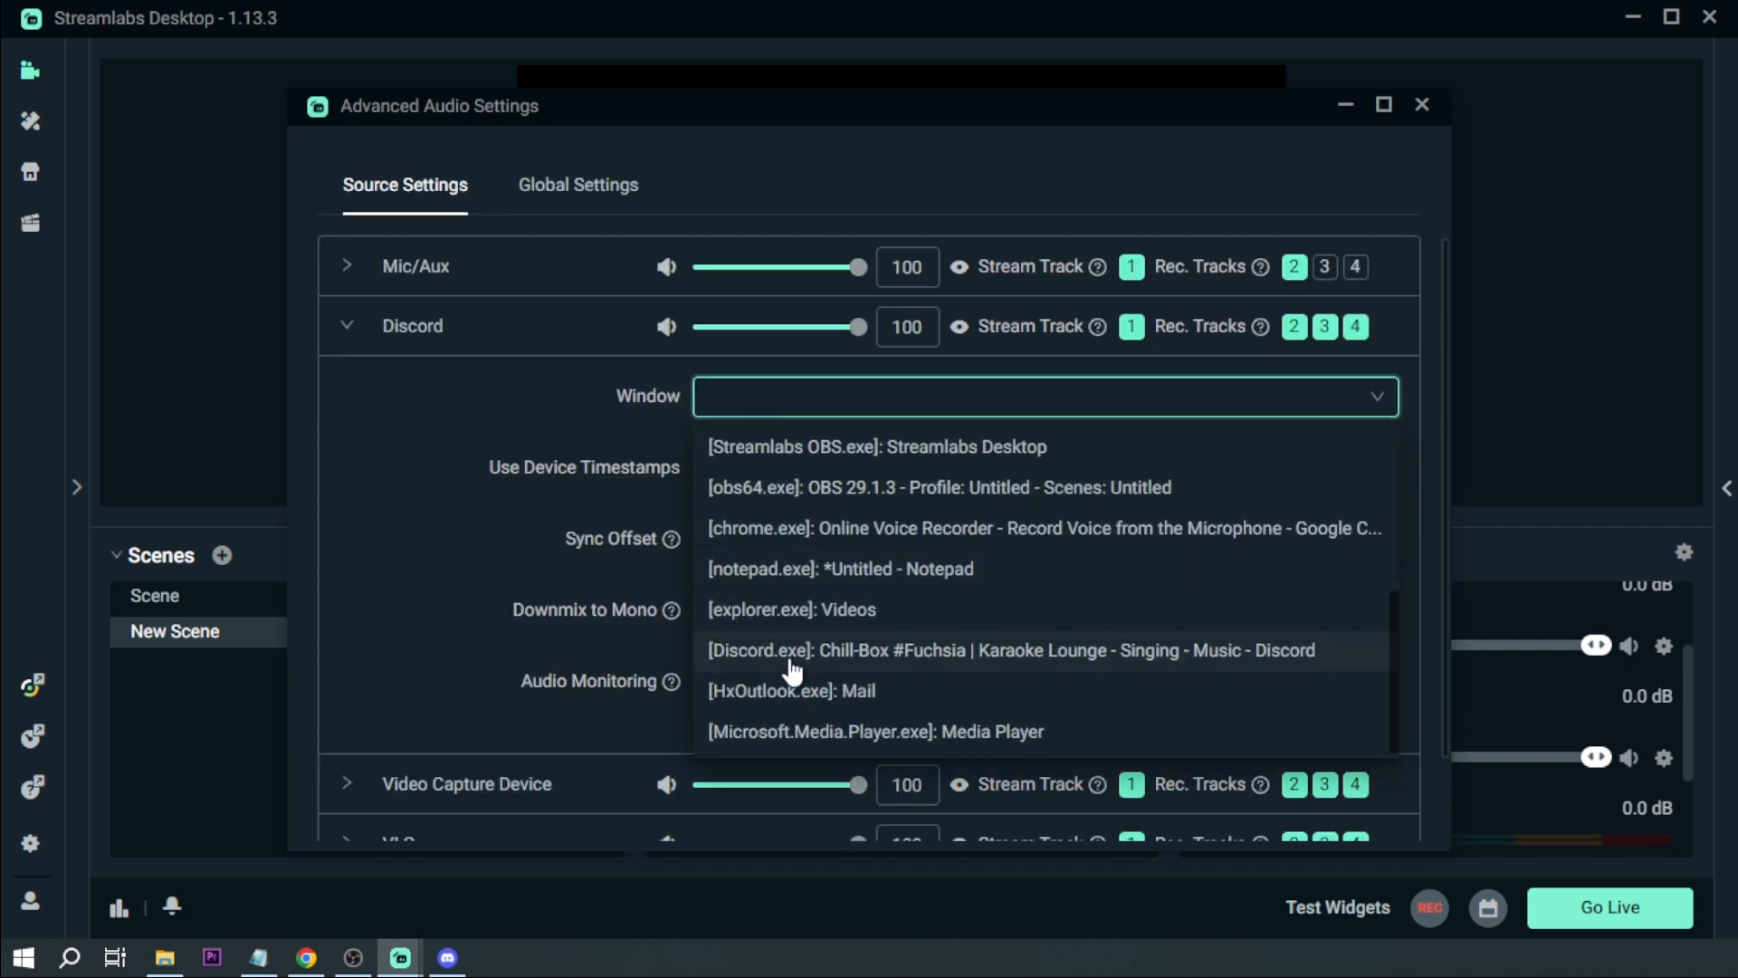
{"action": "left_click", "coordinate": [996, 650]}
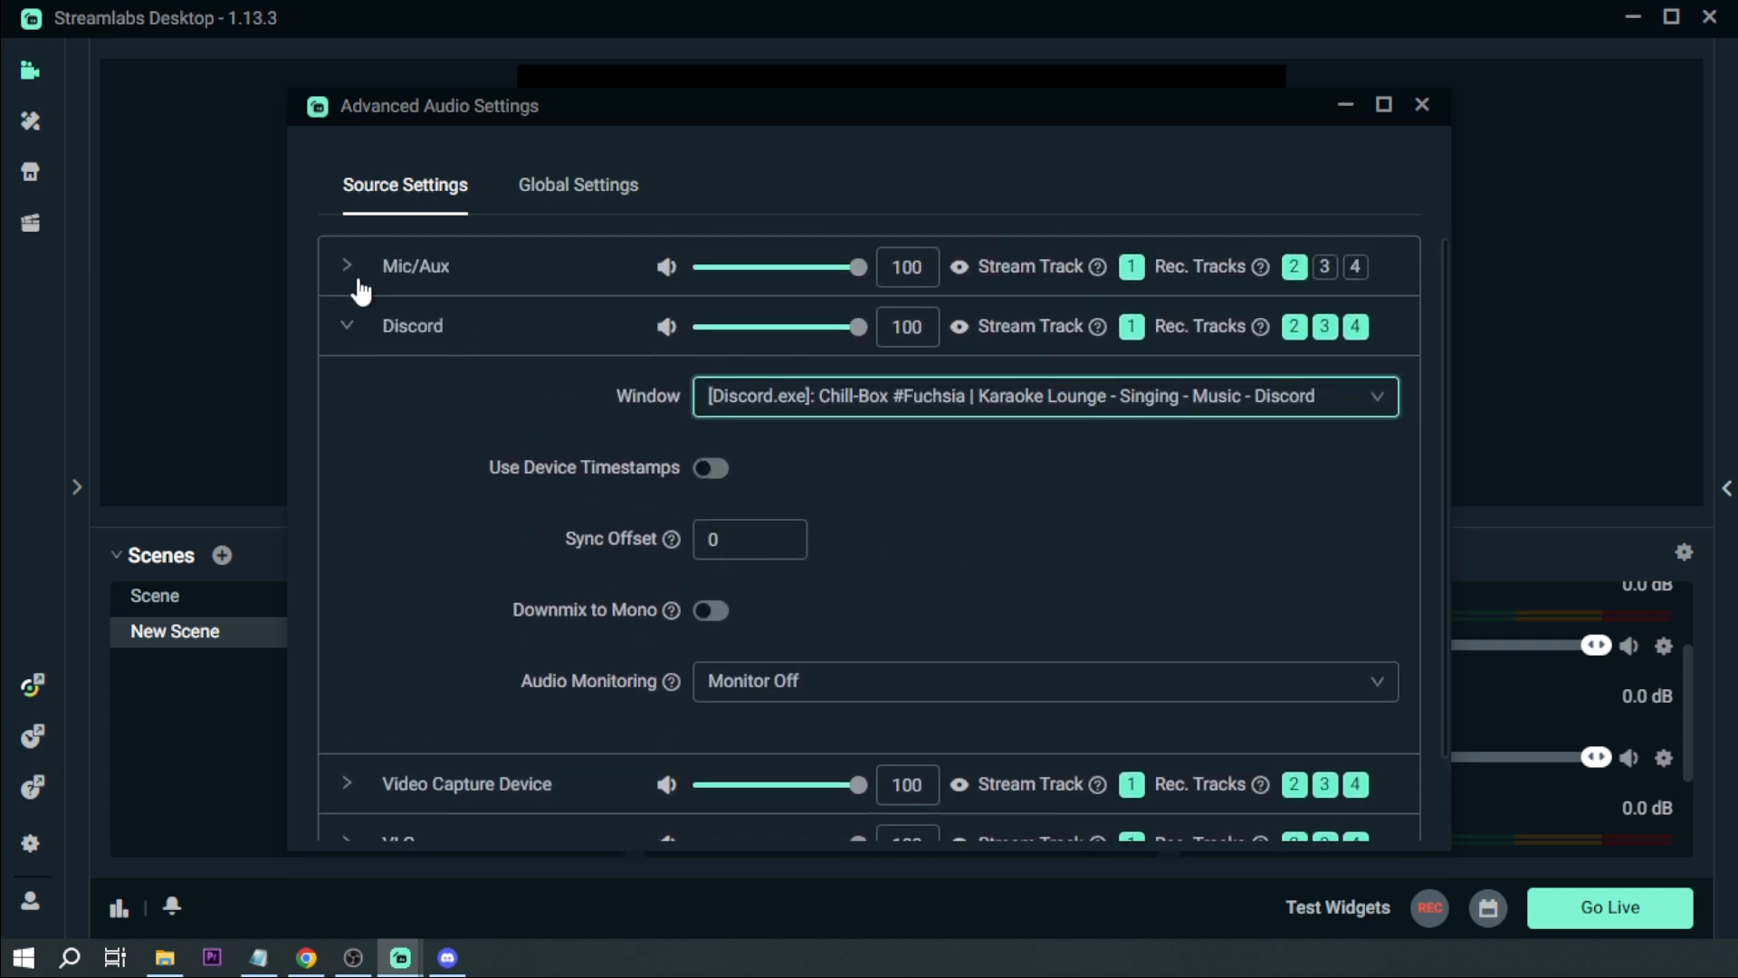
{"action": "left_click", "coordinate": [1424, 105]}
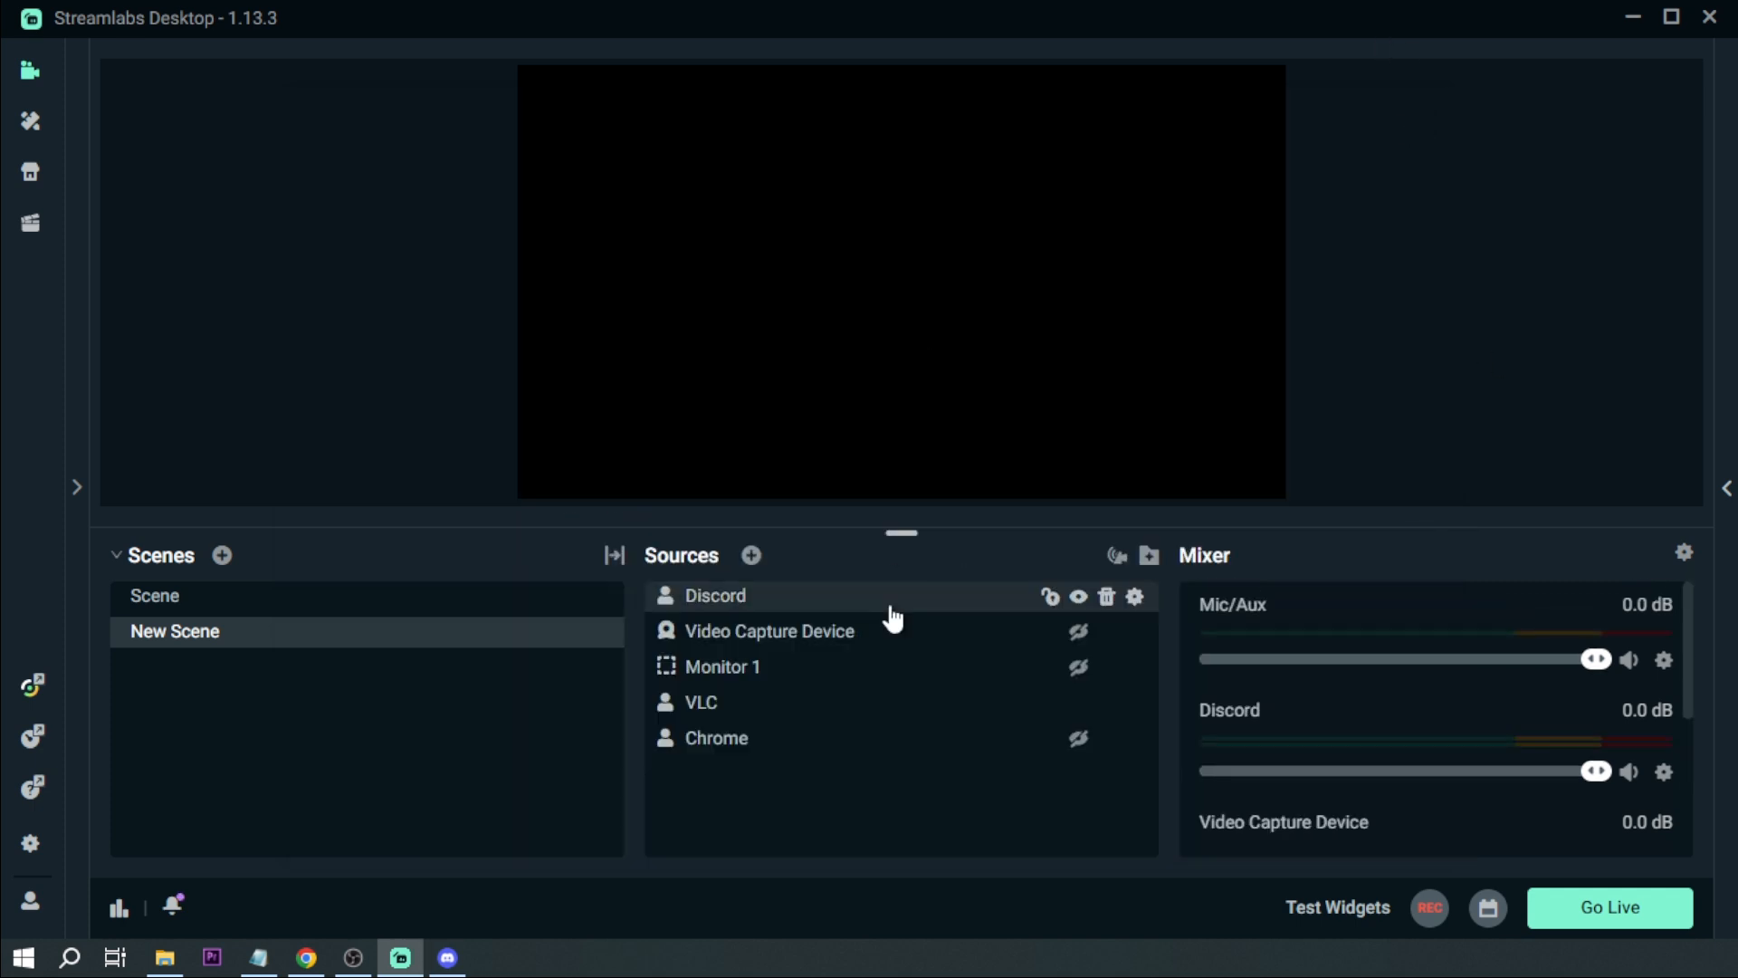
Start a test recording and bring the Discord window to the front
{"action": "left_click", "coordinate": [767, 630]}
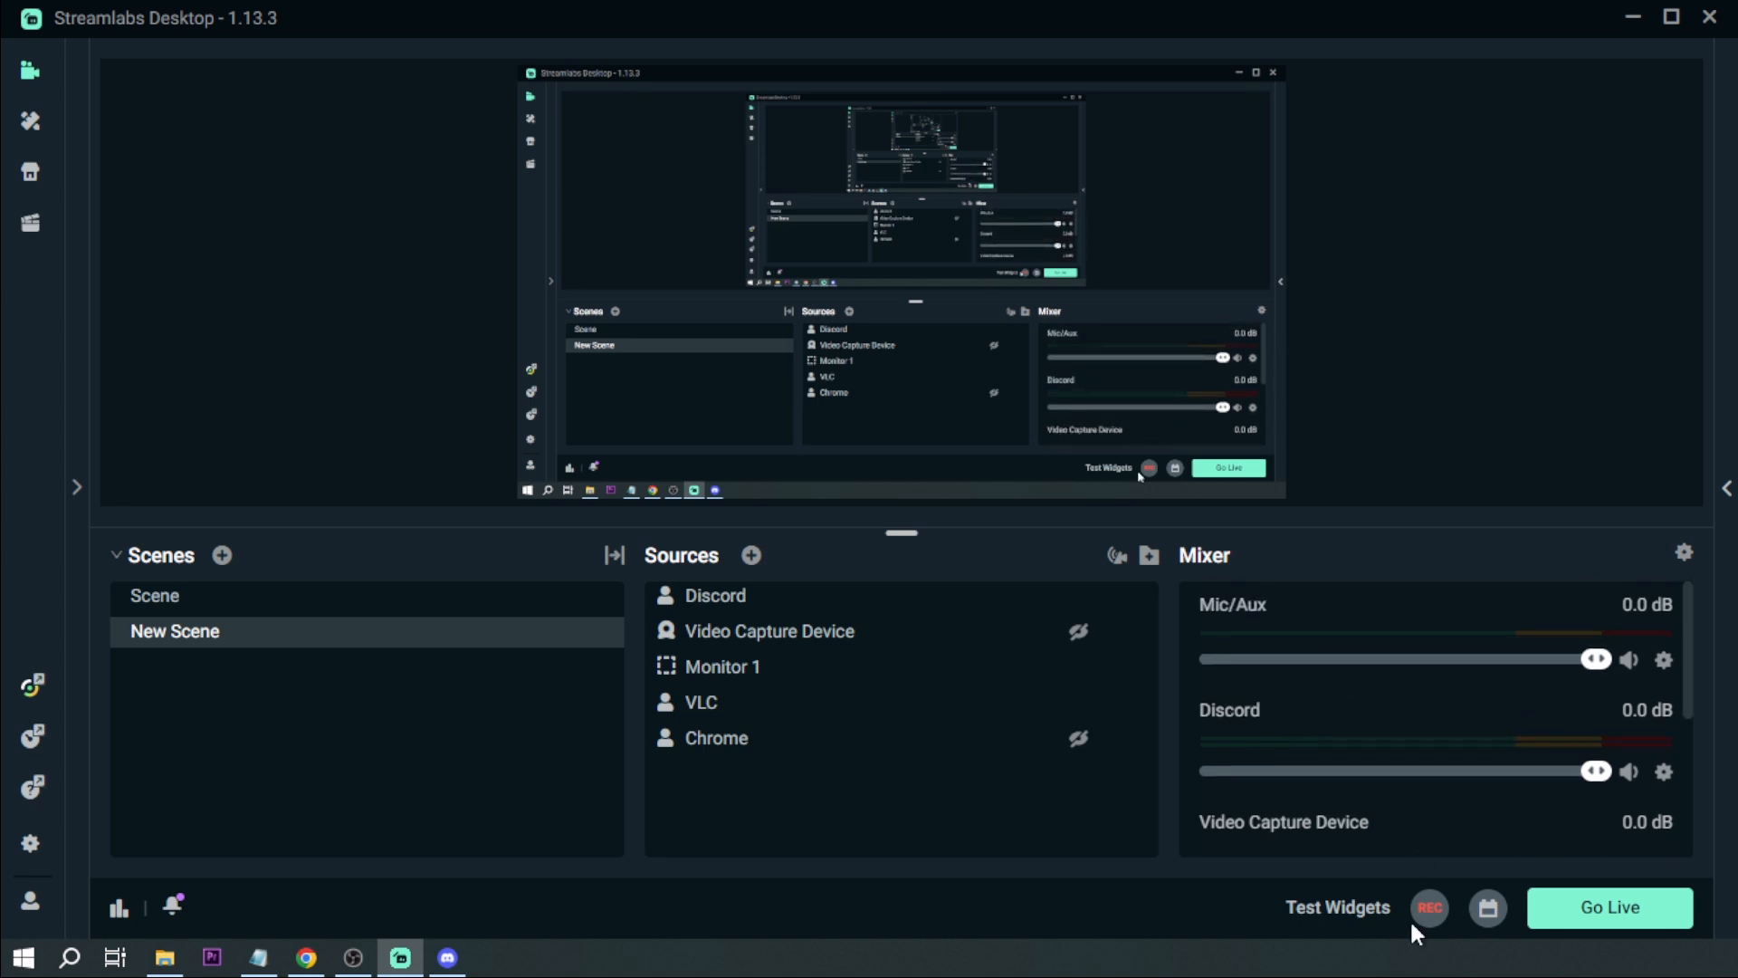
{"action": "left_click", "coordinate": [1429, 907]}
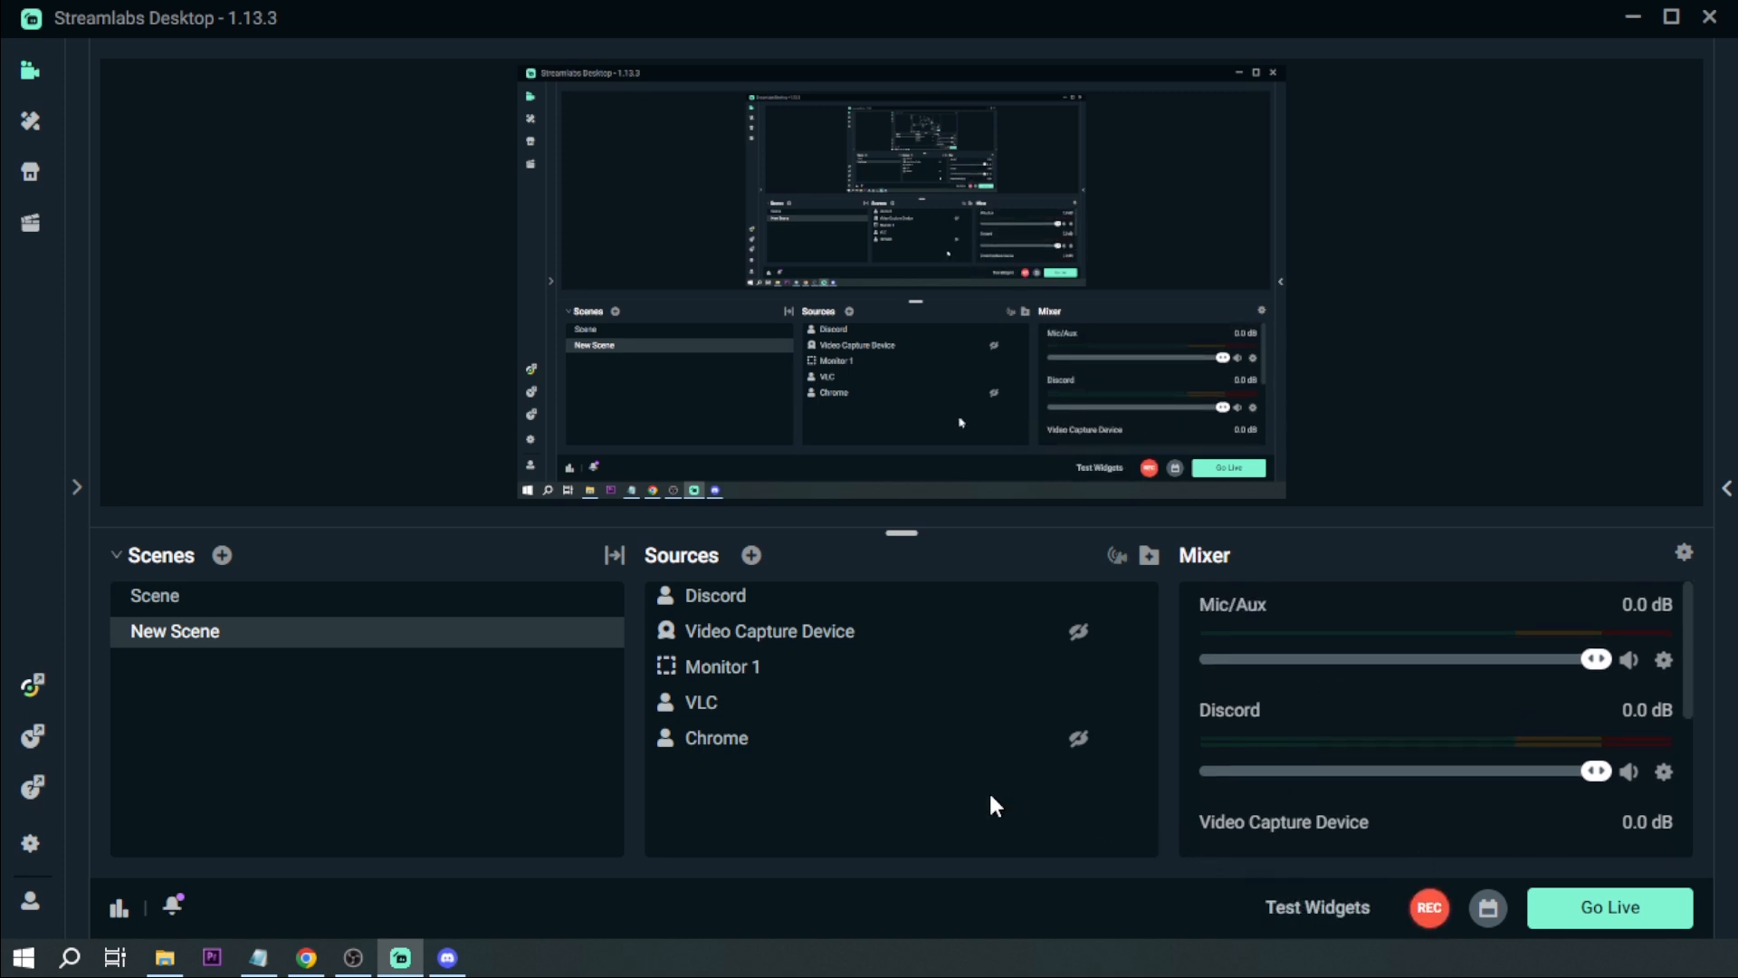
{"action": "left_click", "coordinate": [1429, 907]}
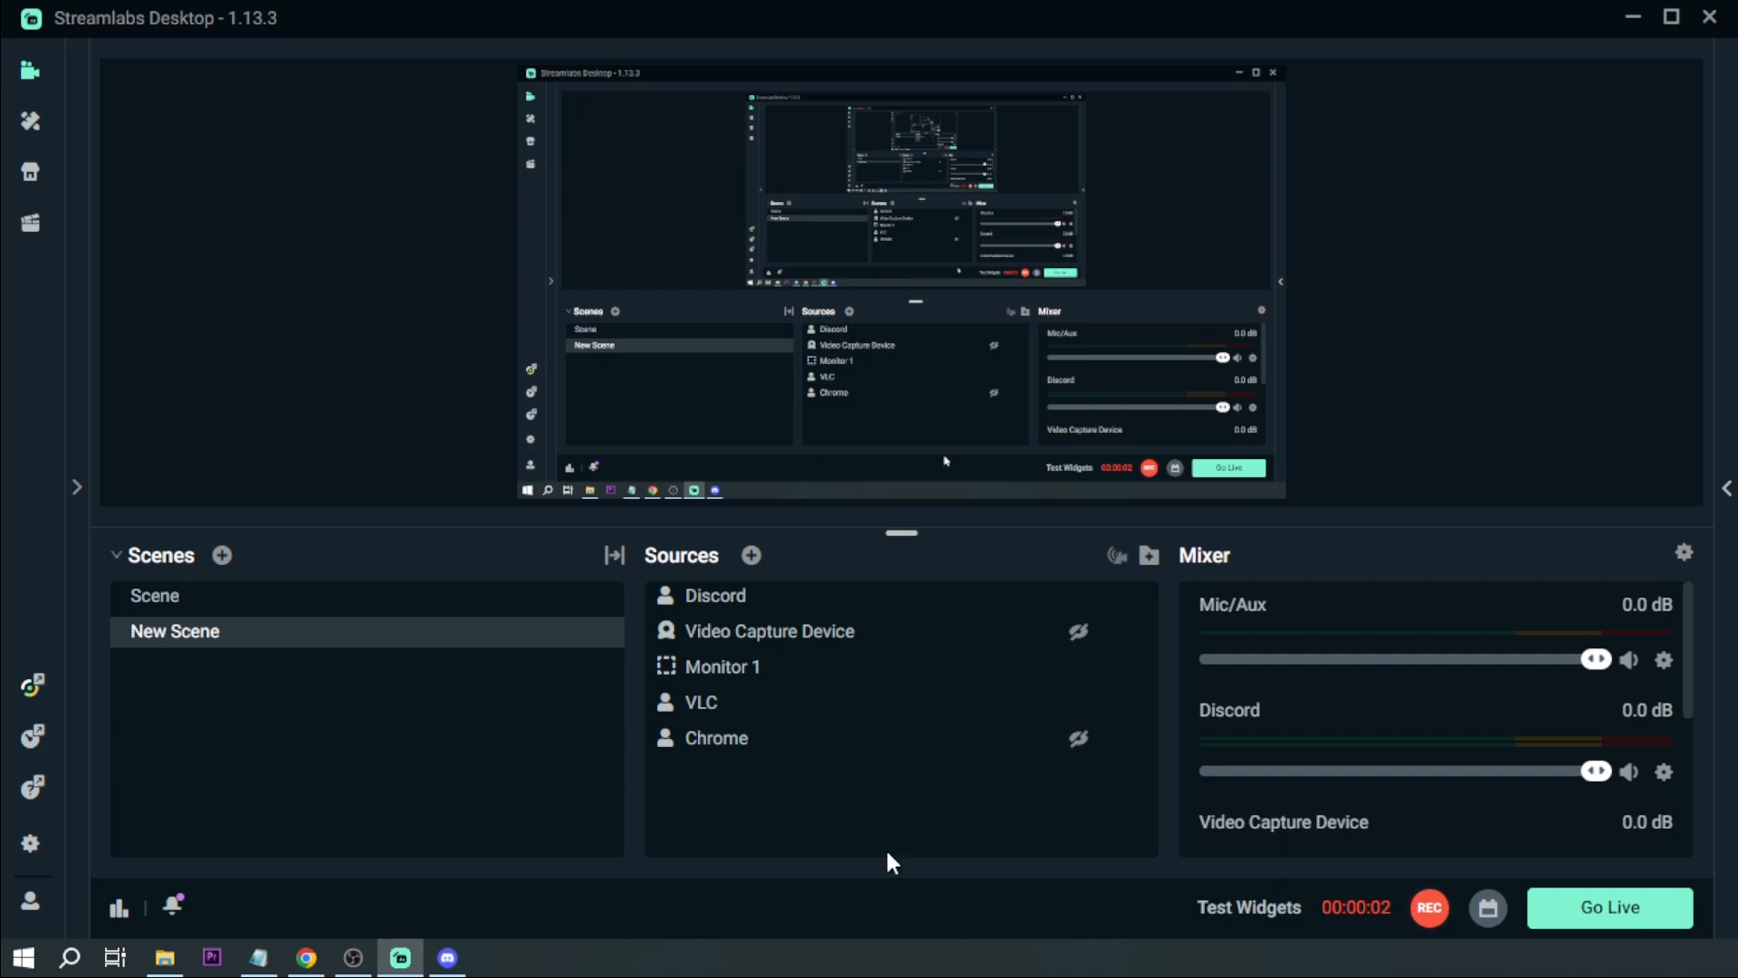
{"action": "left_click", "coordinate": [445, 956]}
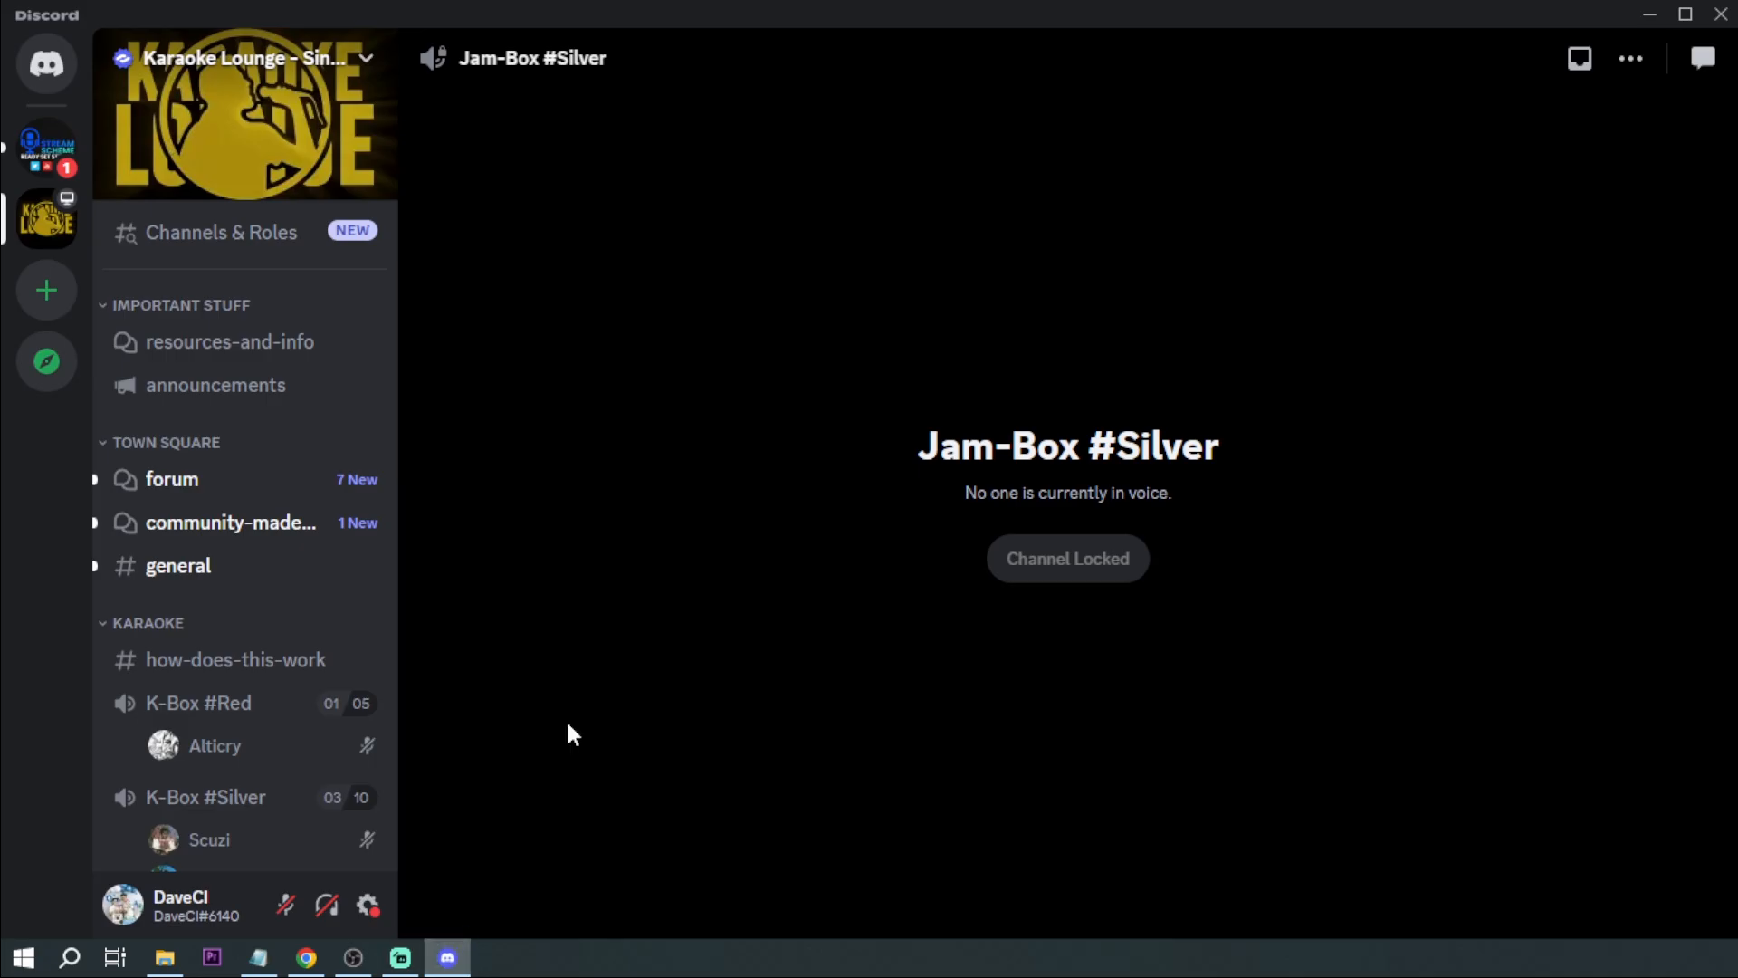
Join the K-Box #Aqua voice channel after #Purple is full, mic muted, incoming sound on
{"action": "scroll", "scroll_direction": "down", "scroll_amount": 3}
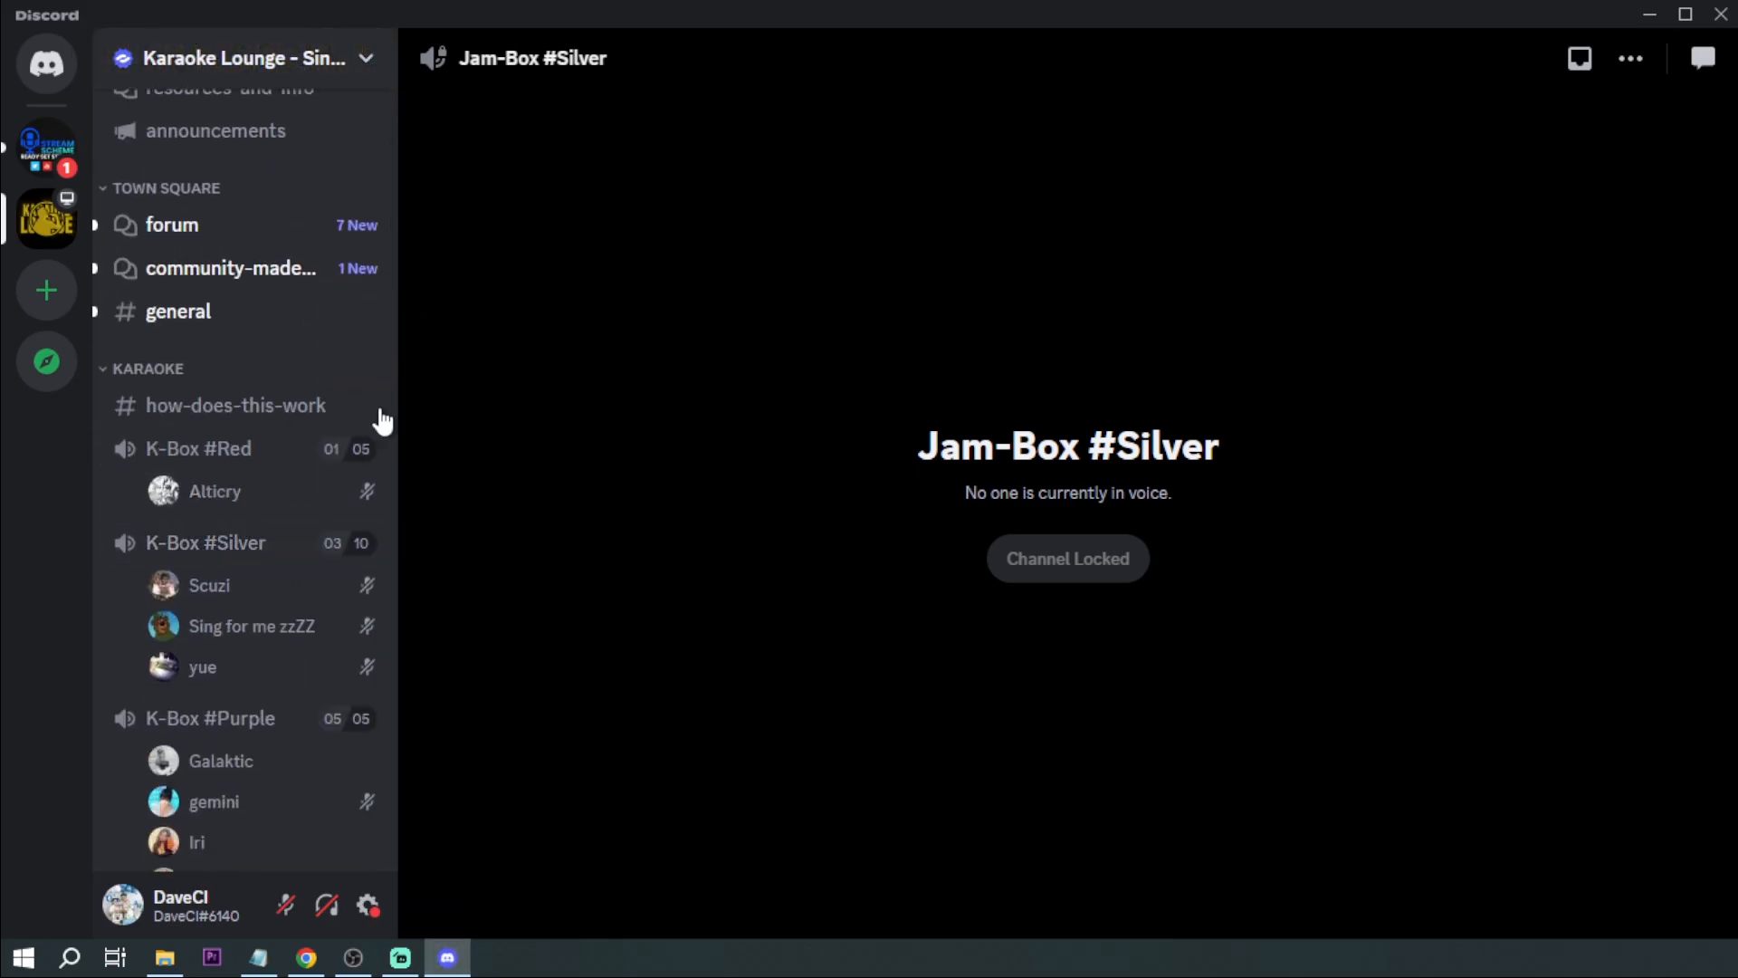
{"action": "scroll", "scroll_direction": "down", "scroll_amount": 3}
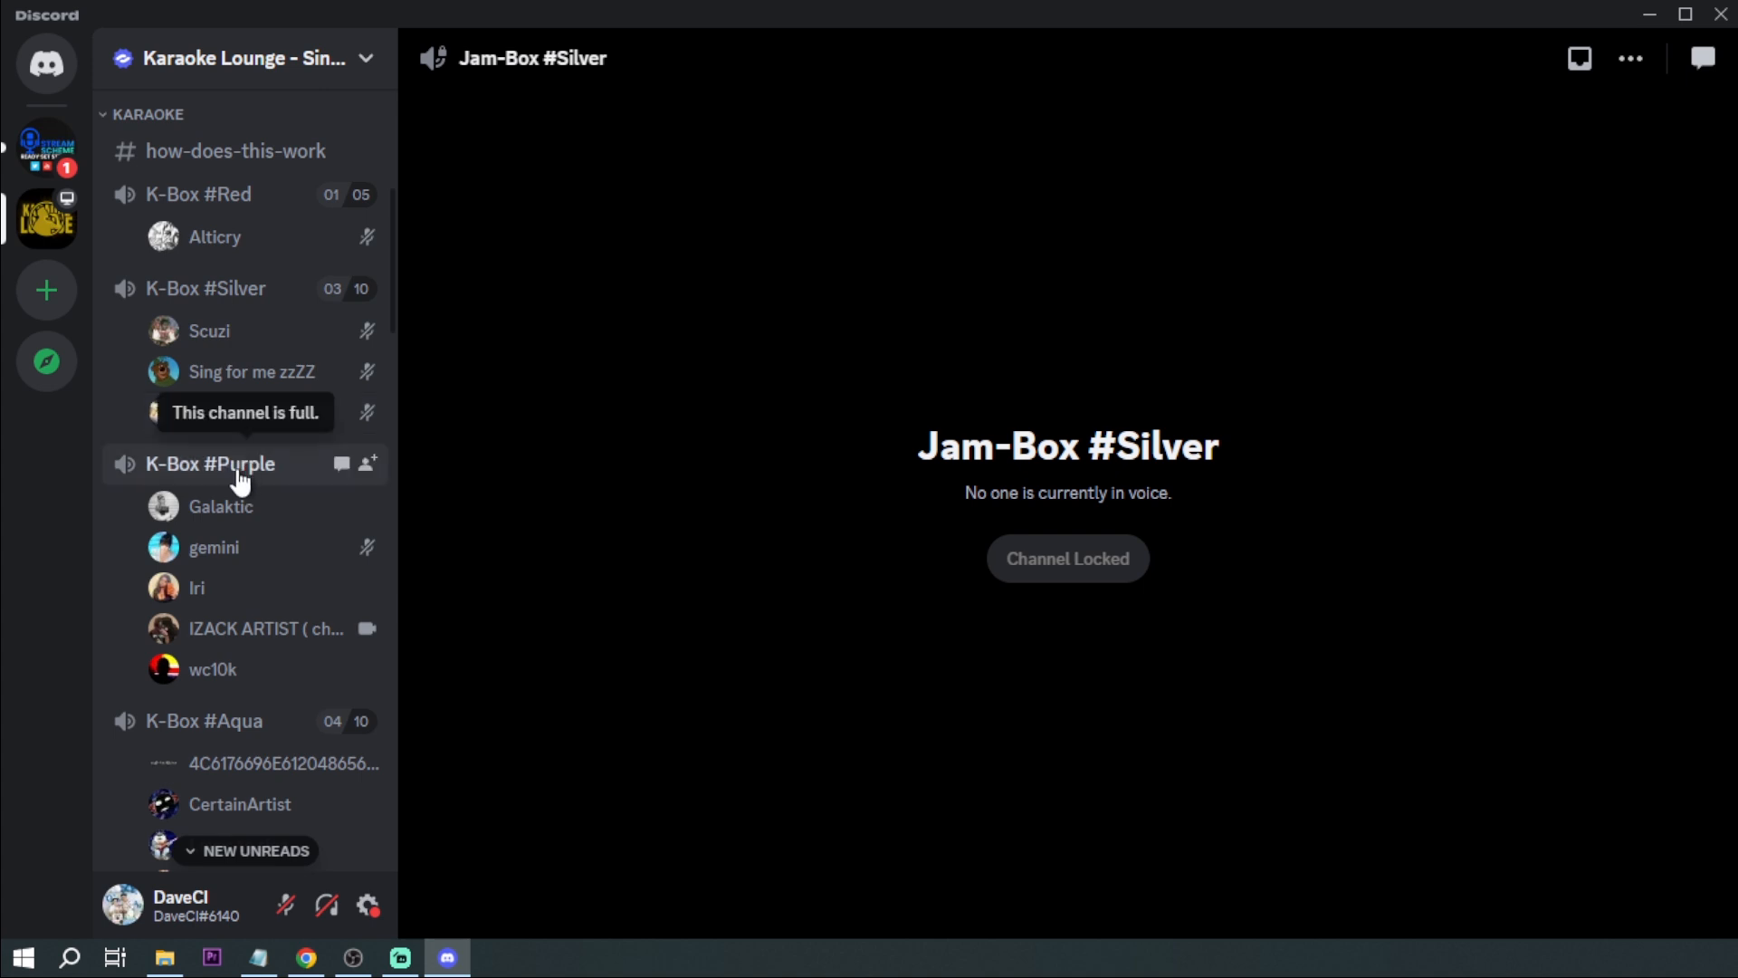
{"action": "left_click", "coordinate": [210, 463]}
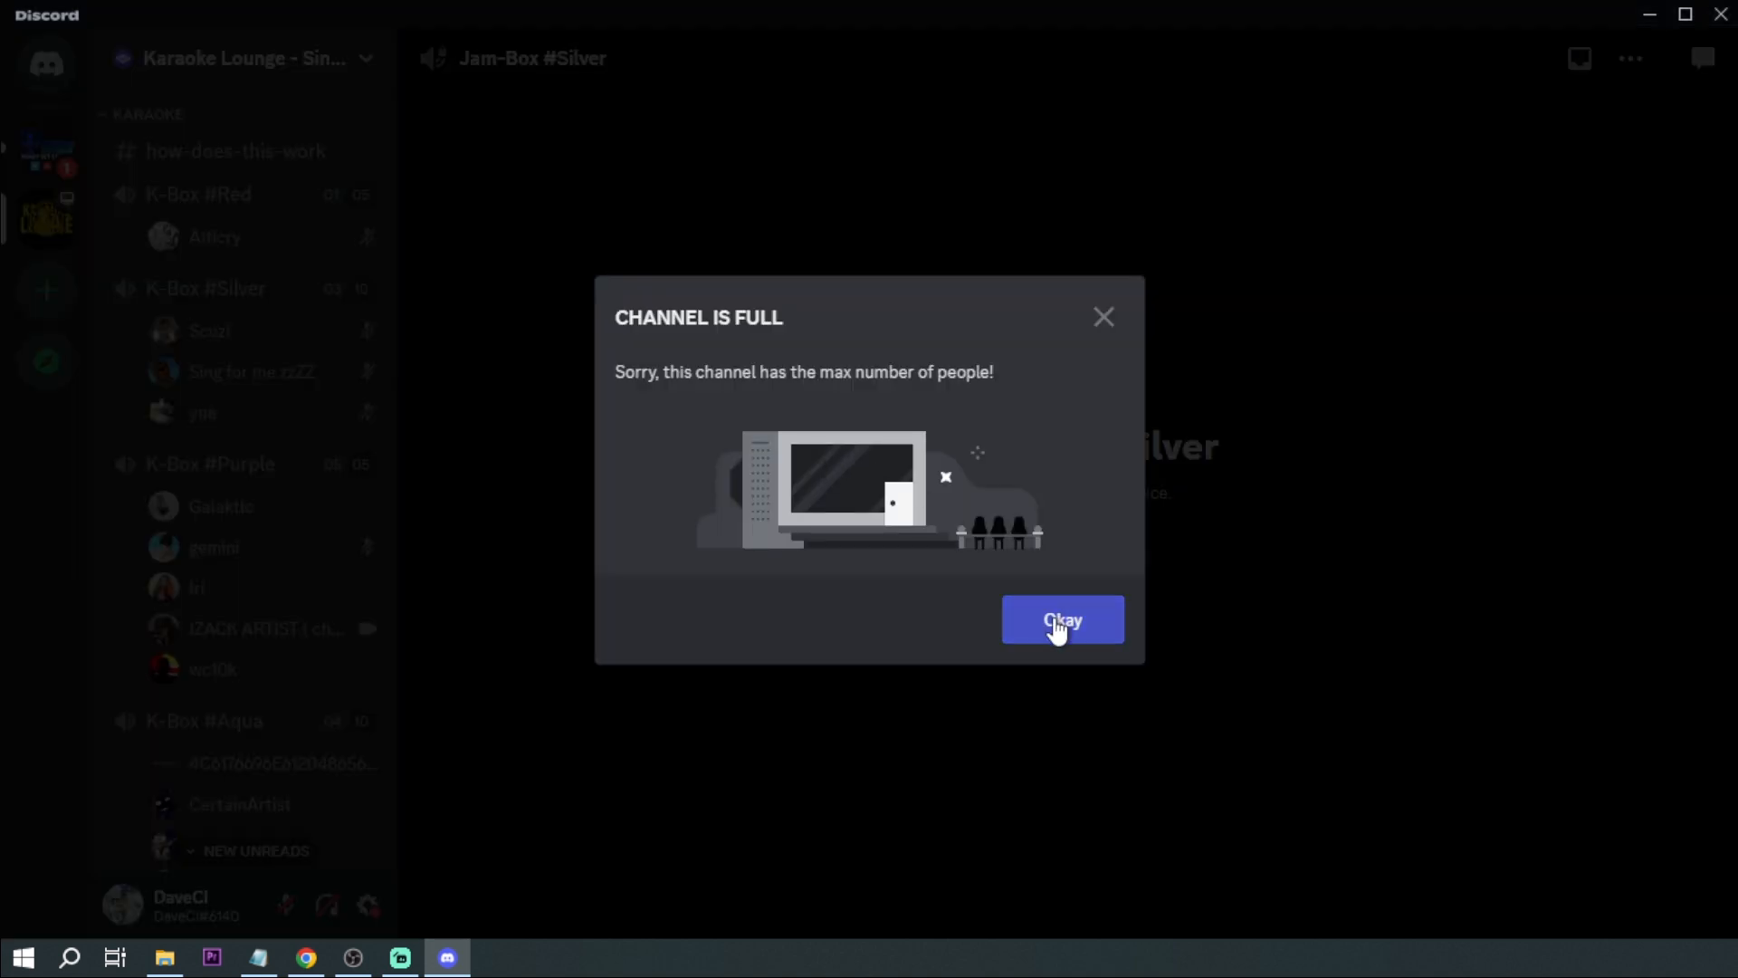
{"action": "left_click", "coordinate": [1061, 619]}
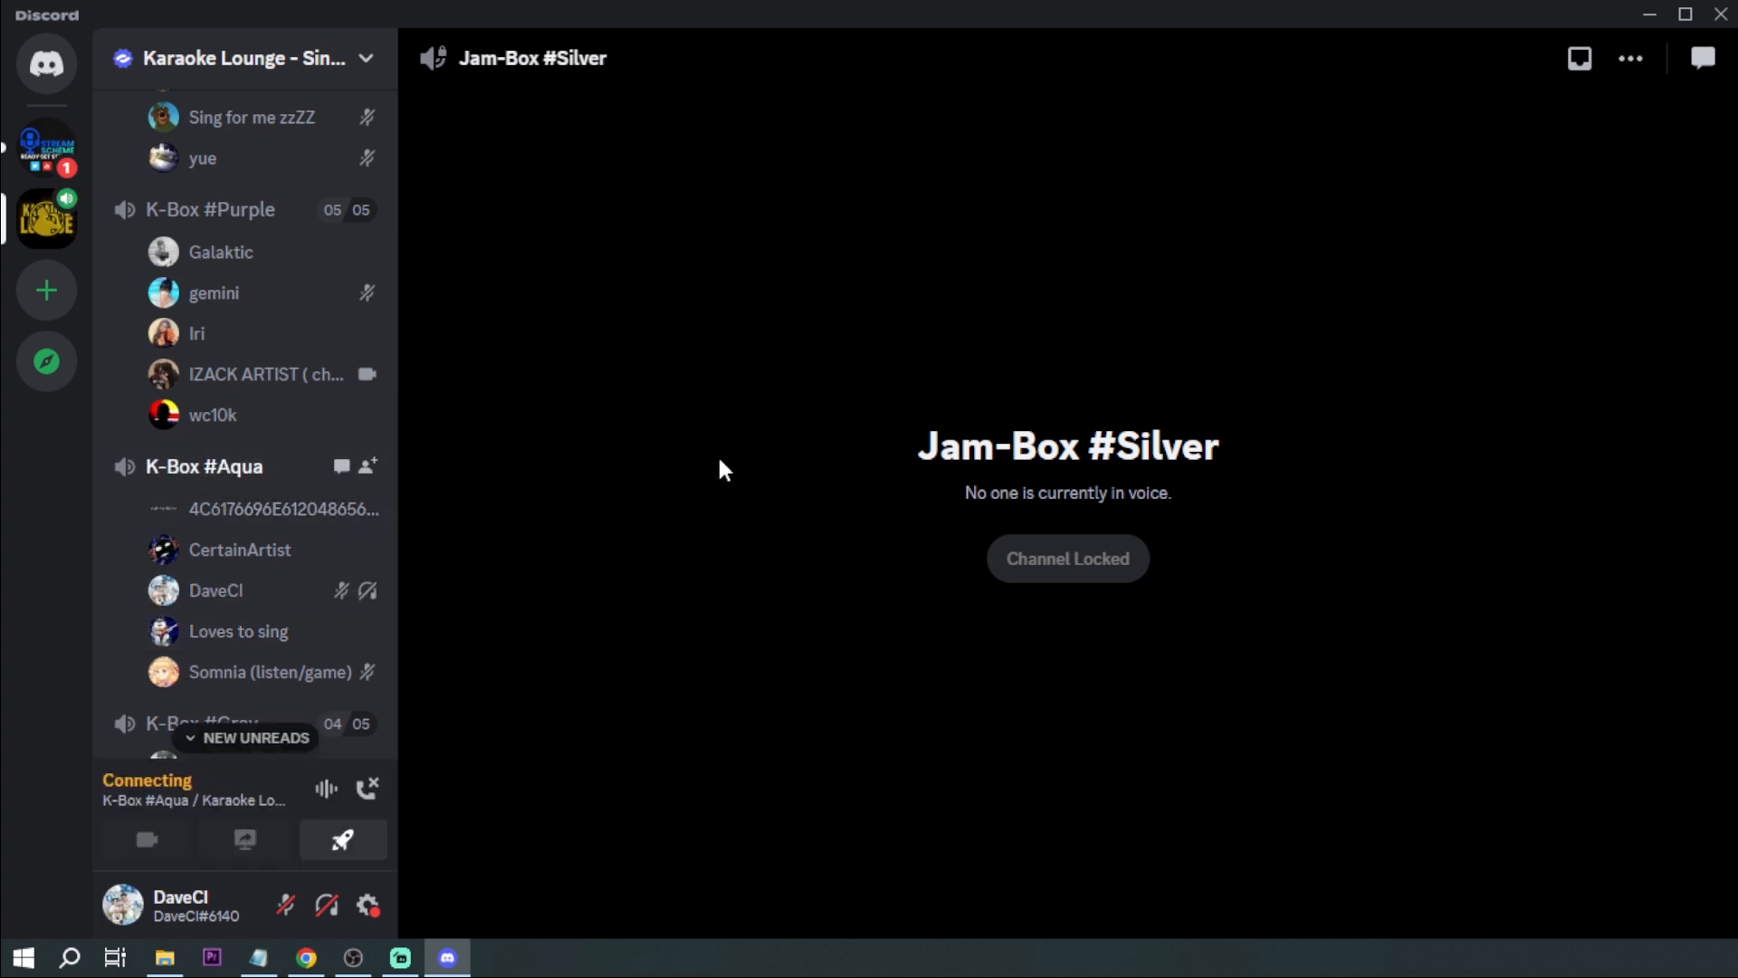
{"action": "left_click", "coordinate": [326, 906]}
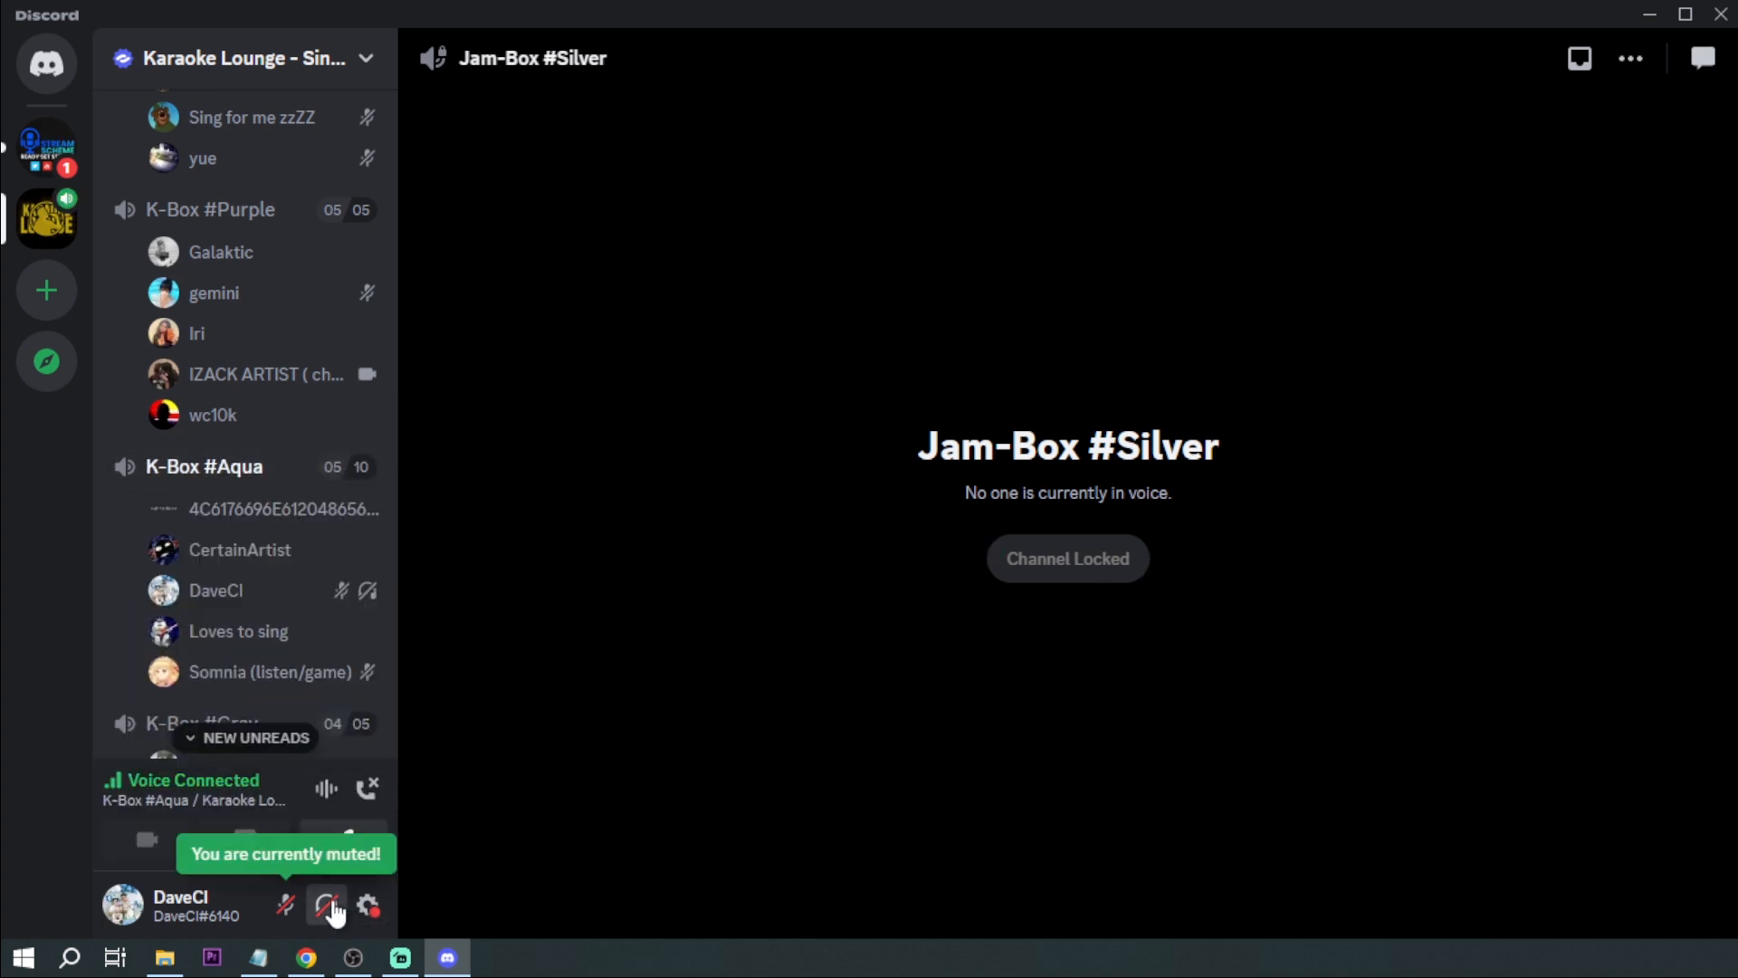
{"action": "left_click", "coordinate": [326, 905]}
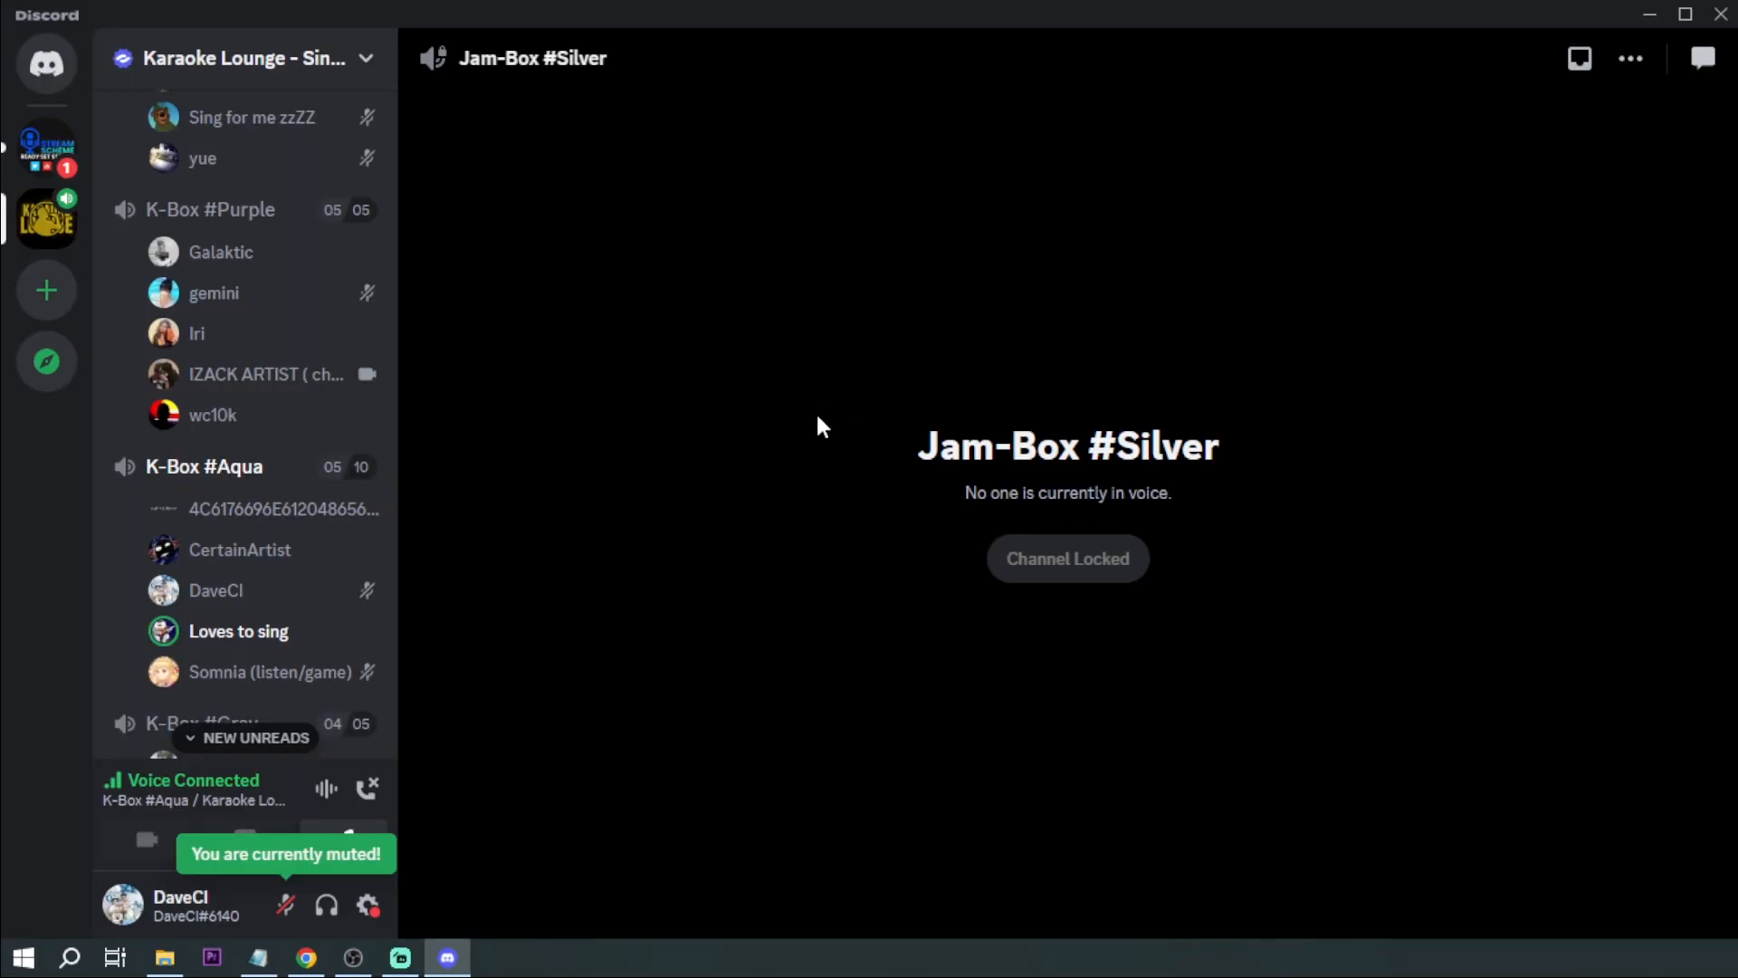
{"action": "left_click", "coordinate": [398, 956]}
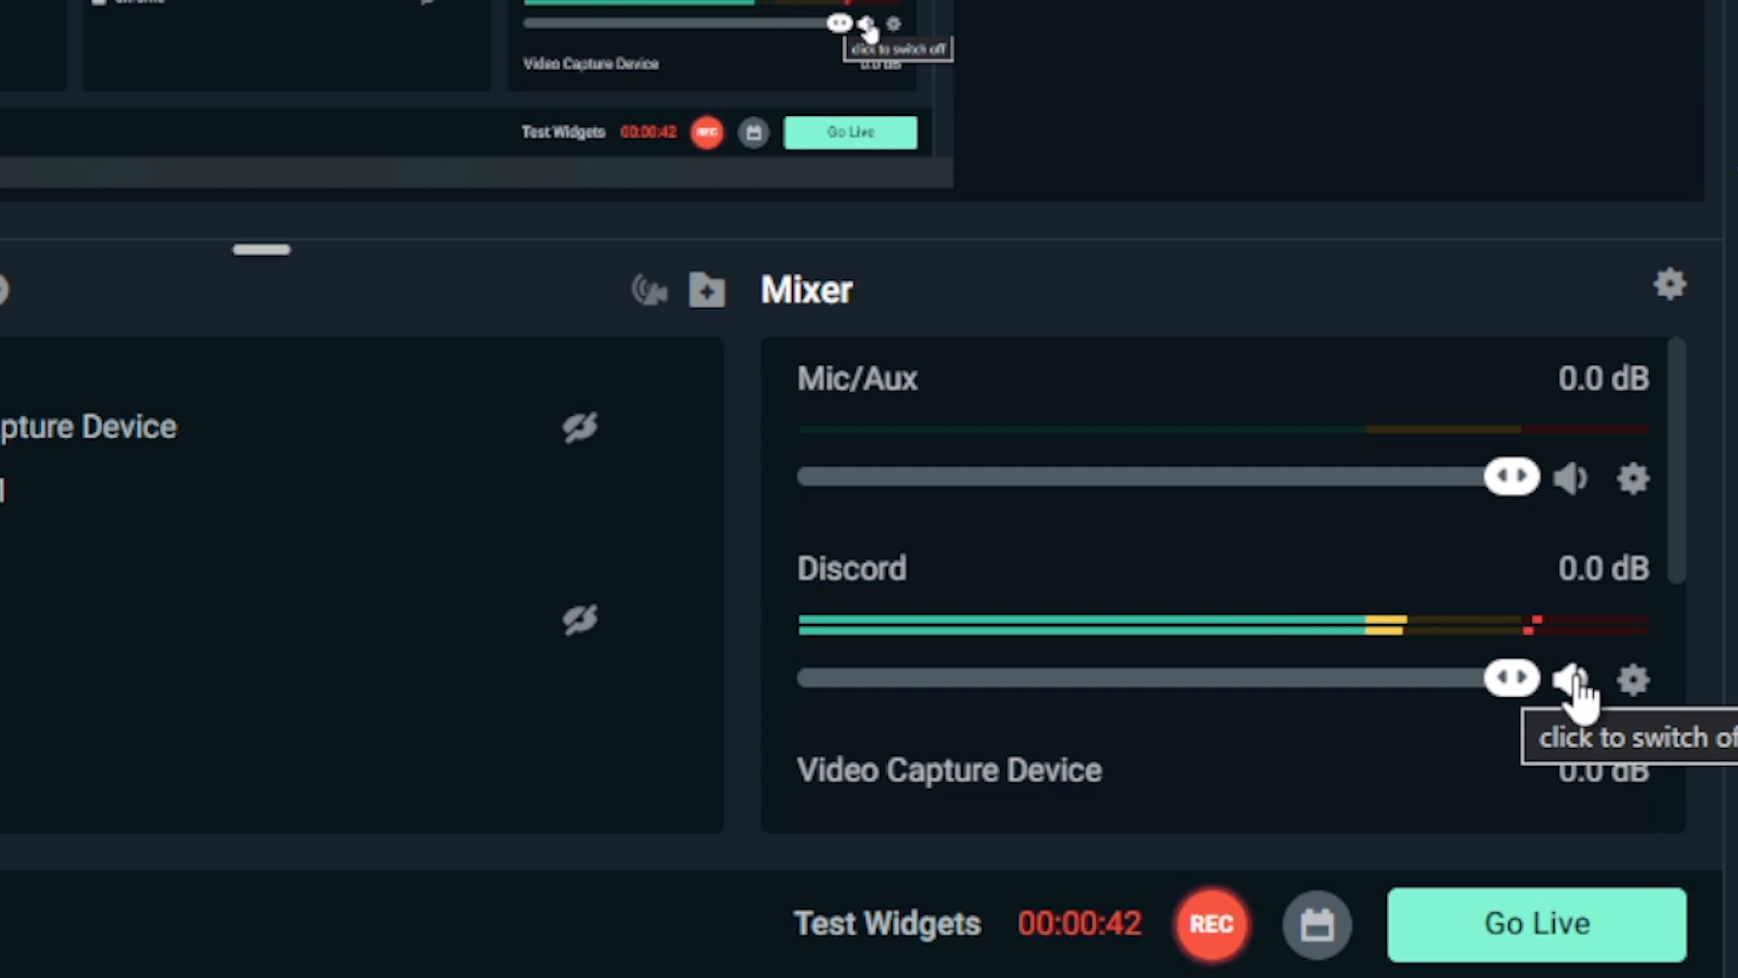
Mute then unmute the Discord channel in the mixer to compare
{"action": "left_click", "coordinate": [1571, 679]}
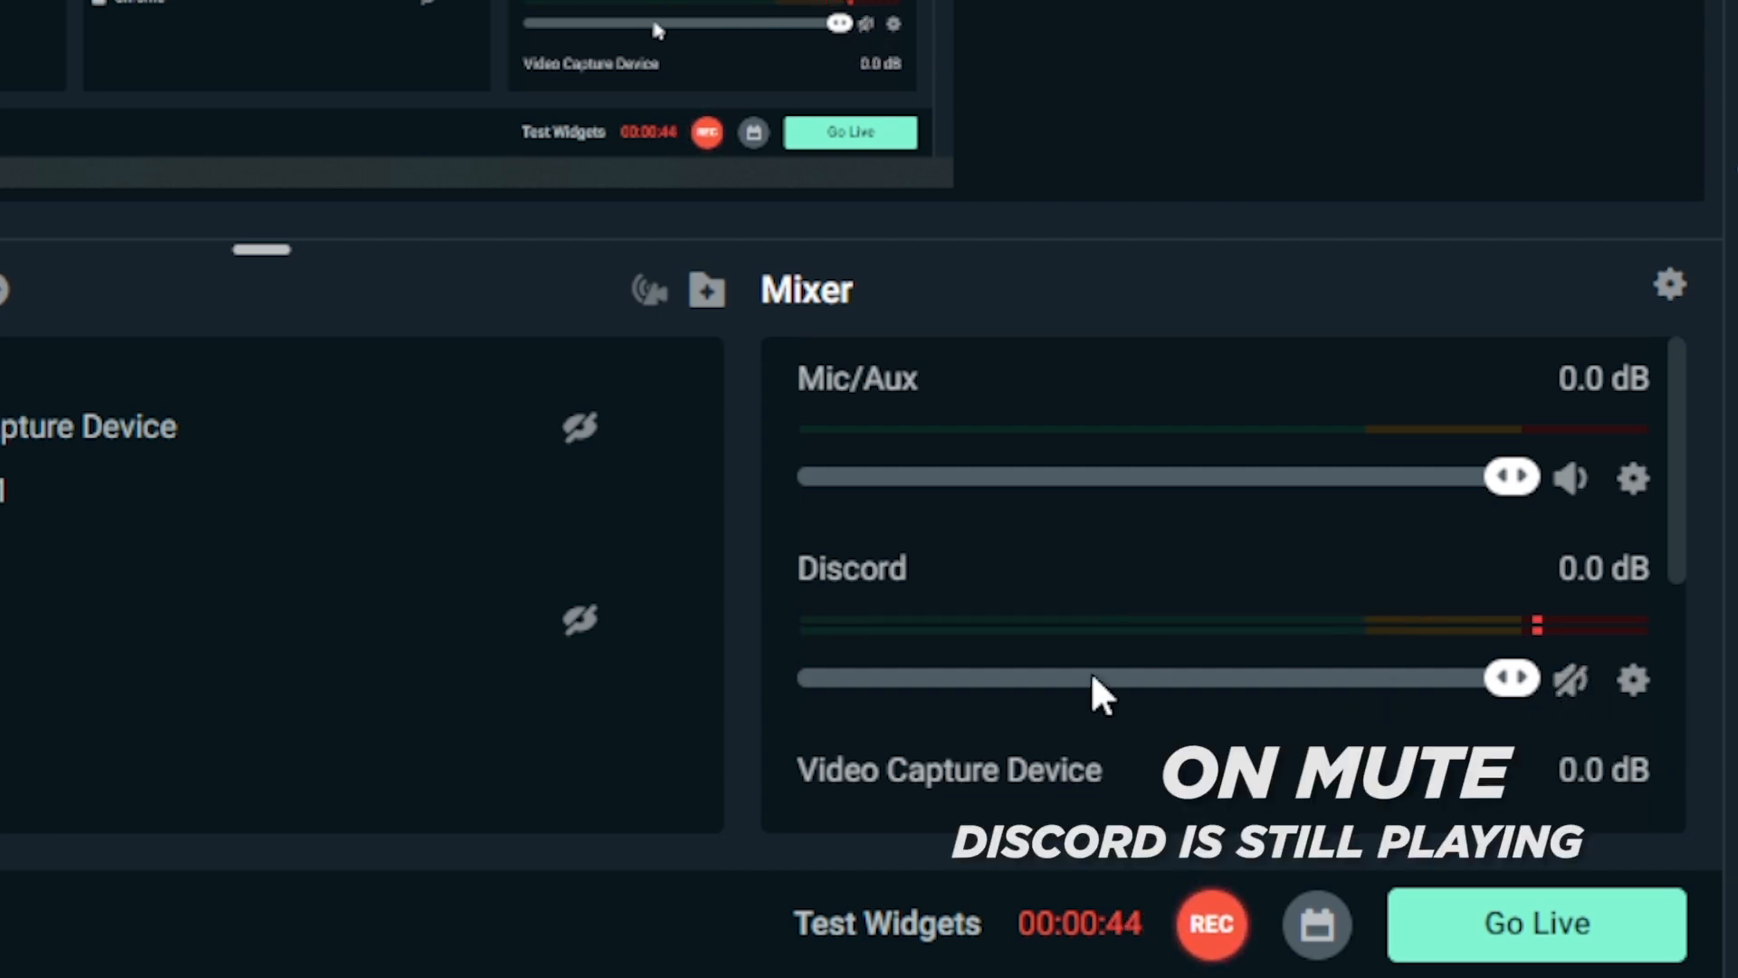
{"action": "mouse_move", "coordinate": [1076, 601]}
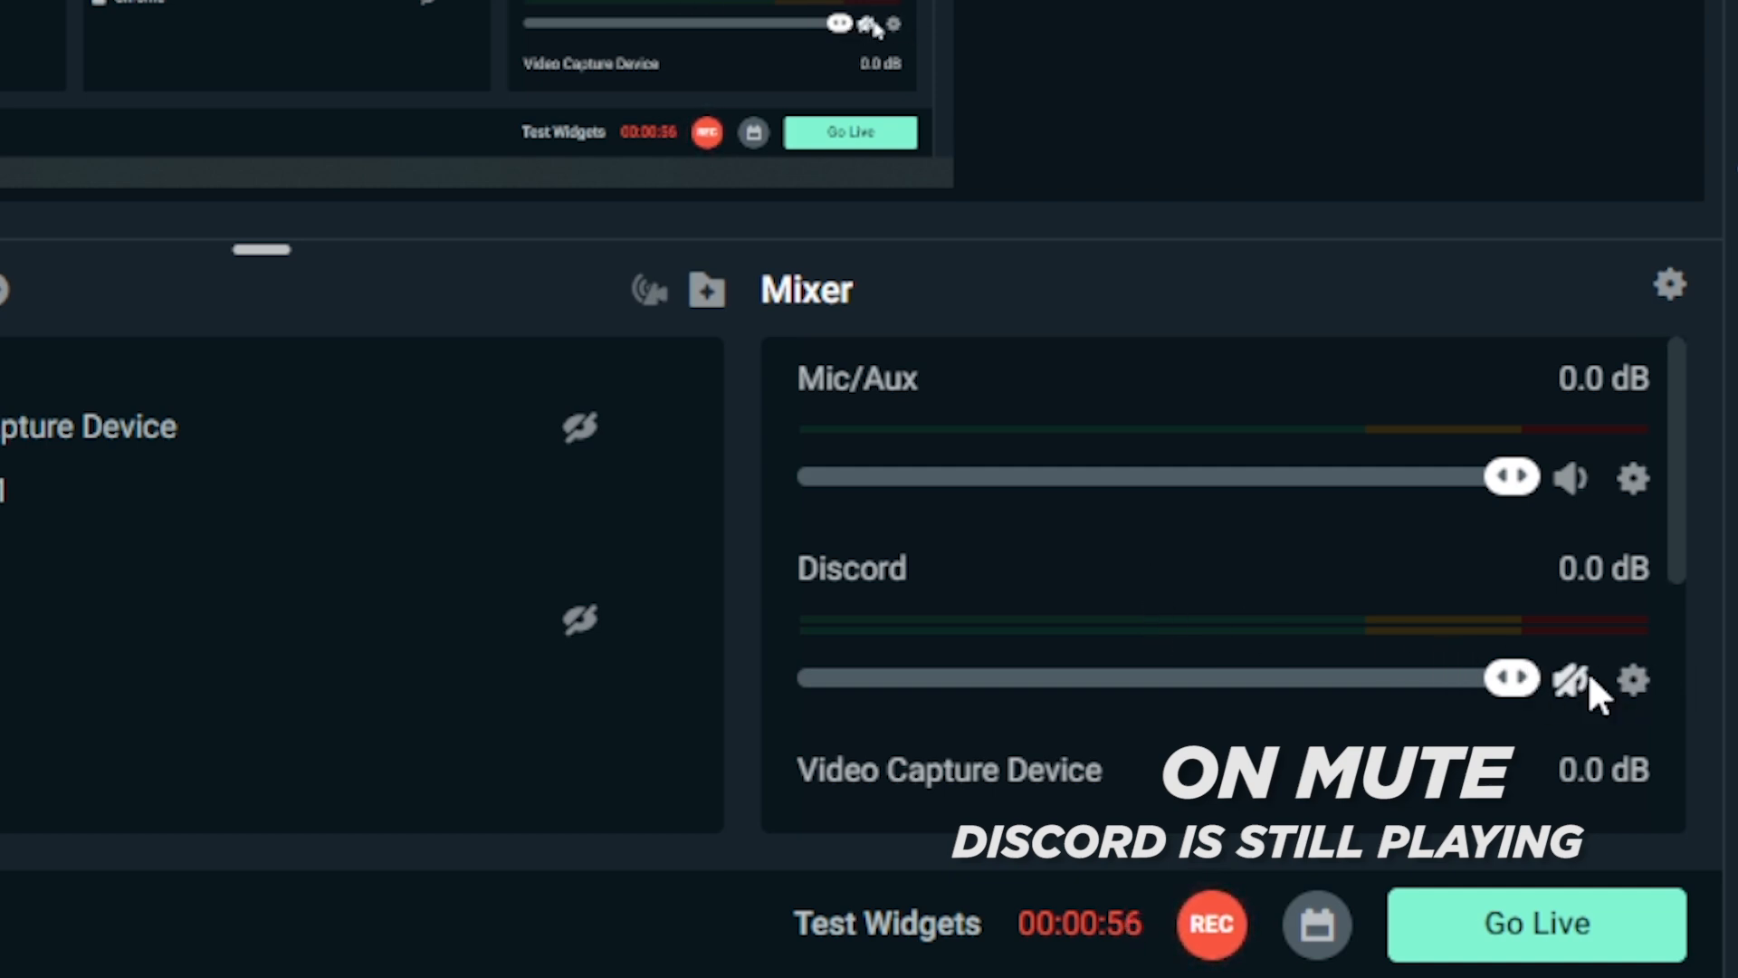
{"action": "left_click", "coordinate": [1571, 679]}
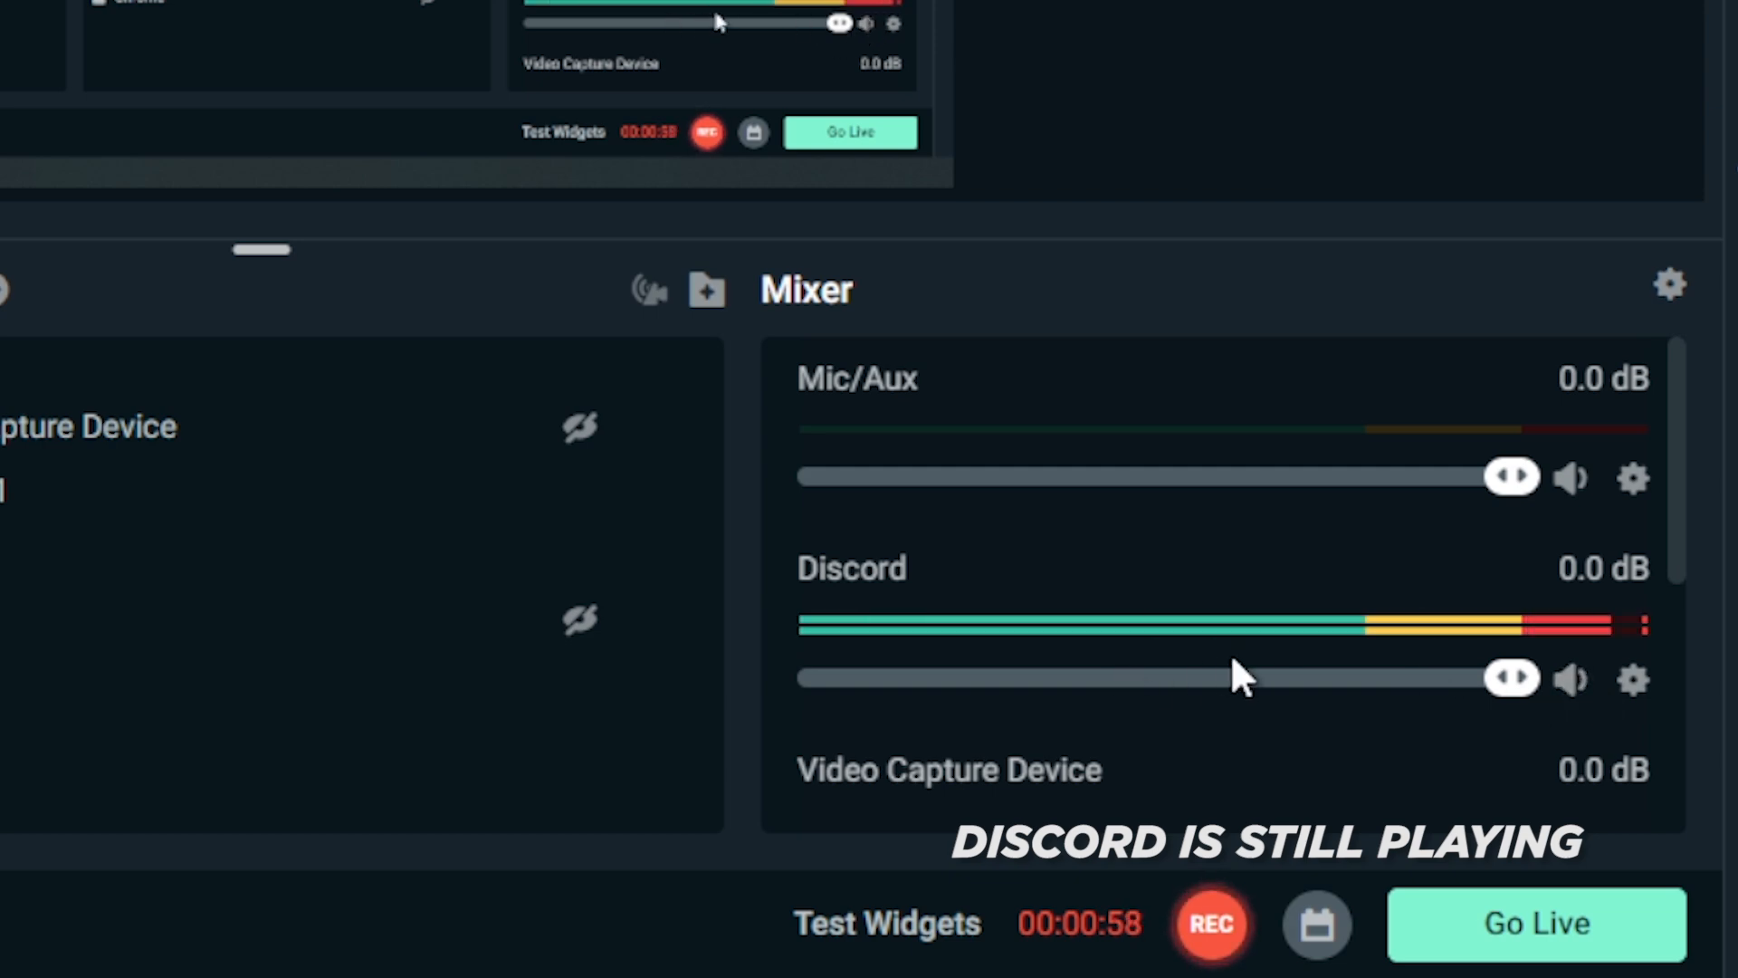
{"action": "mouse_move", "coordinate": [1269, 688]}
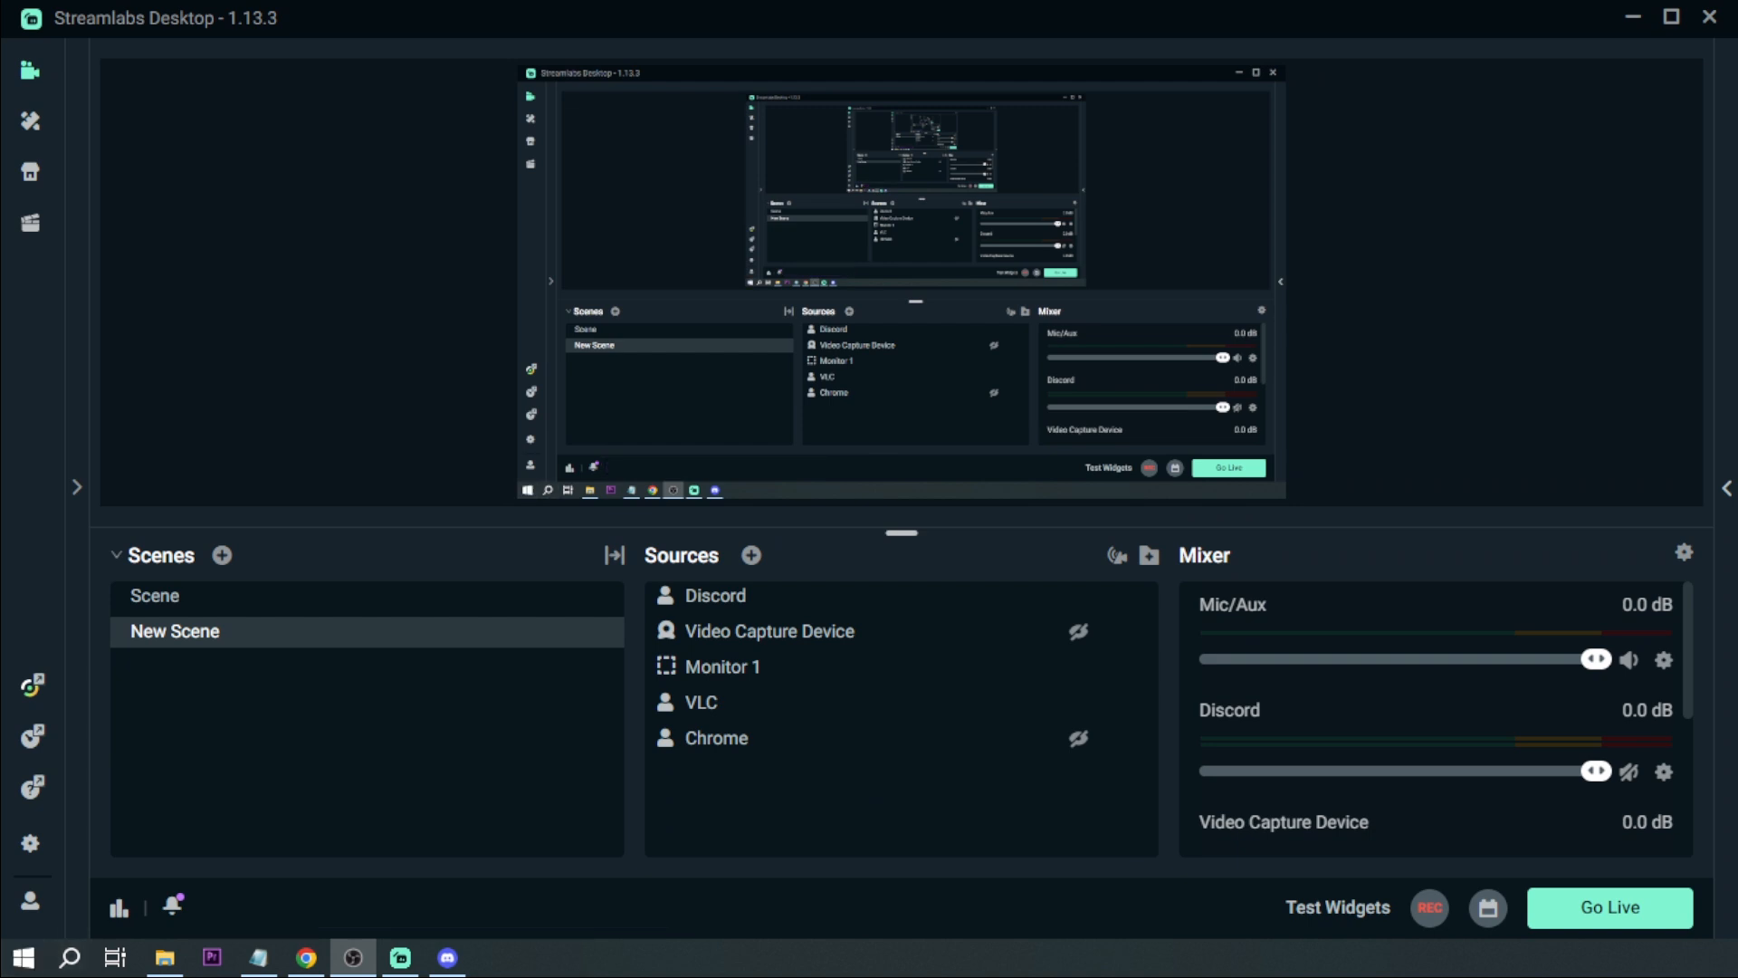
{"action": "left_click", "coordinate": [165, 956]}
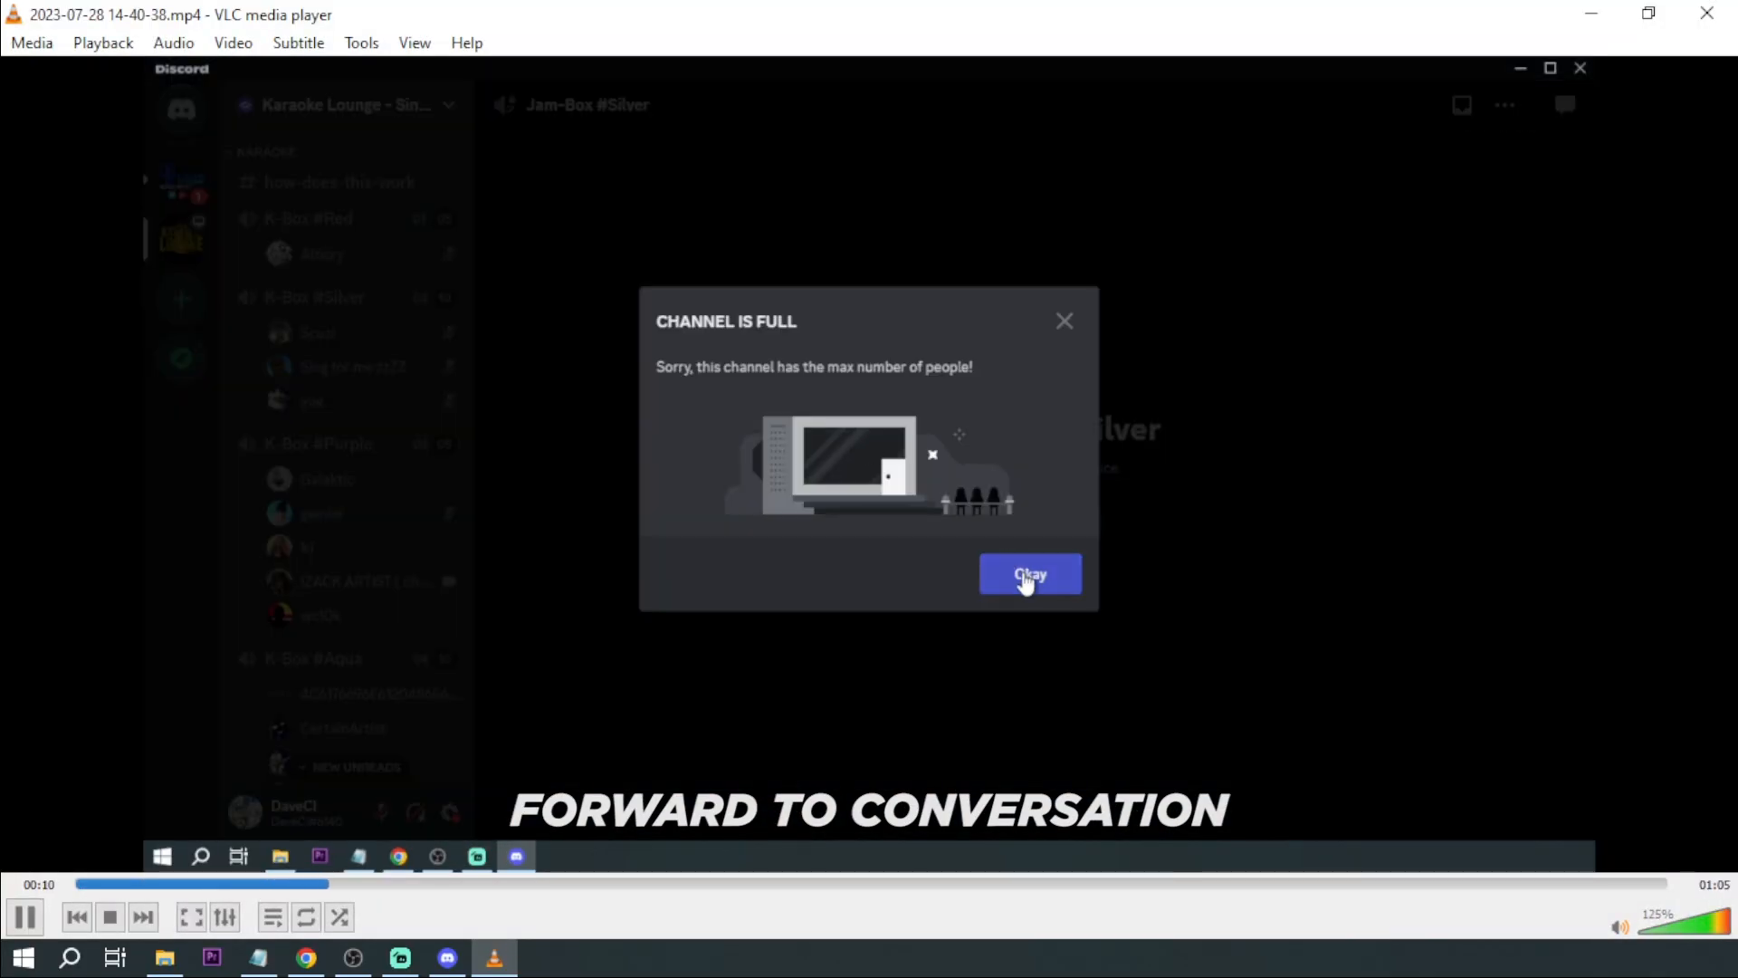
Seek ahead to about 48 seconds where the Discord channel is muted
{"action": "left_click", "coordinate": [1028, 574]}
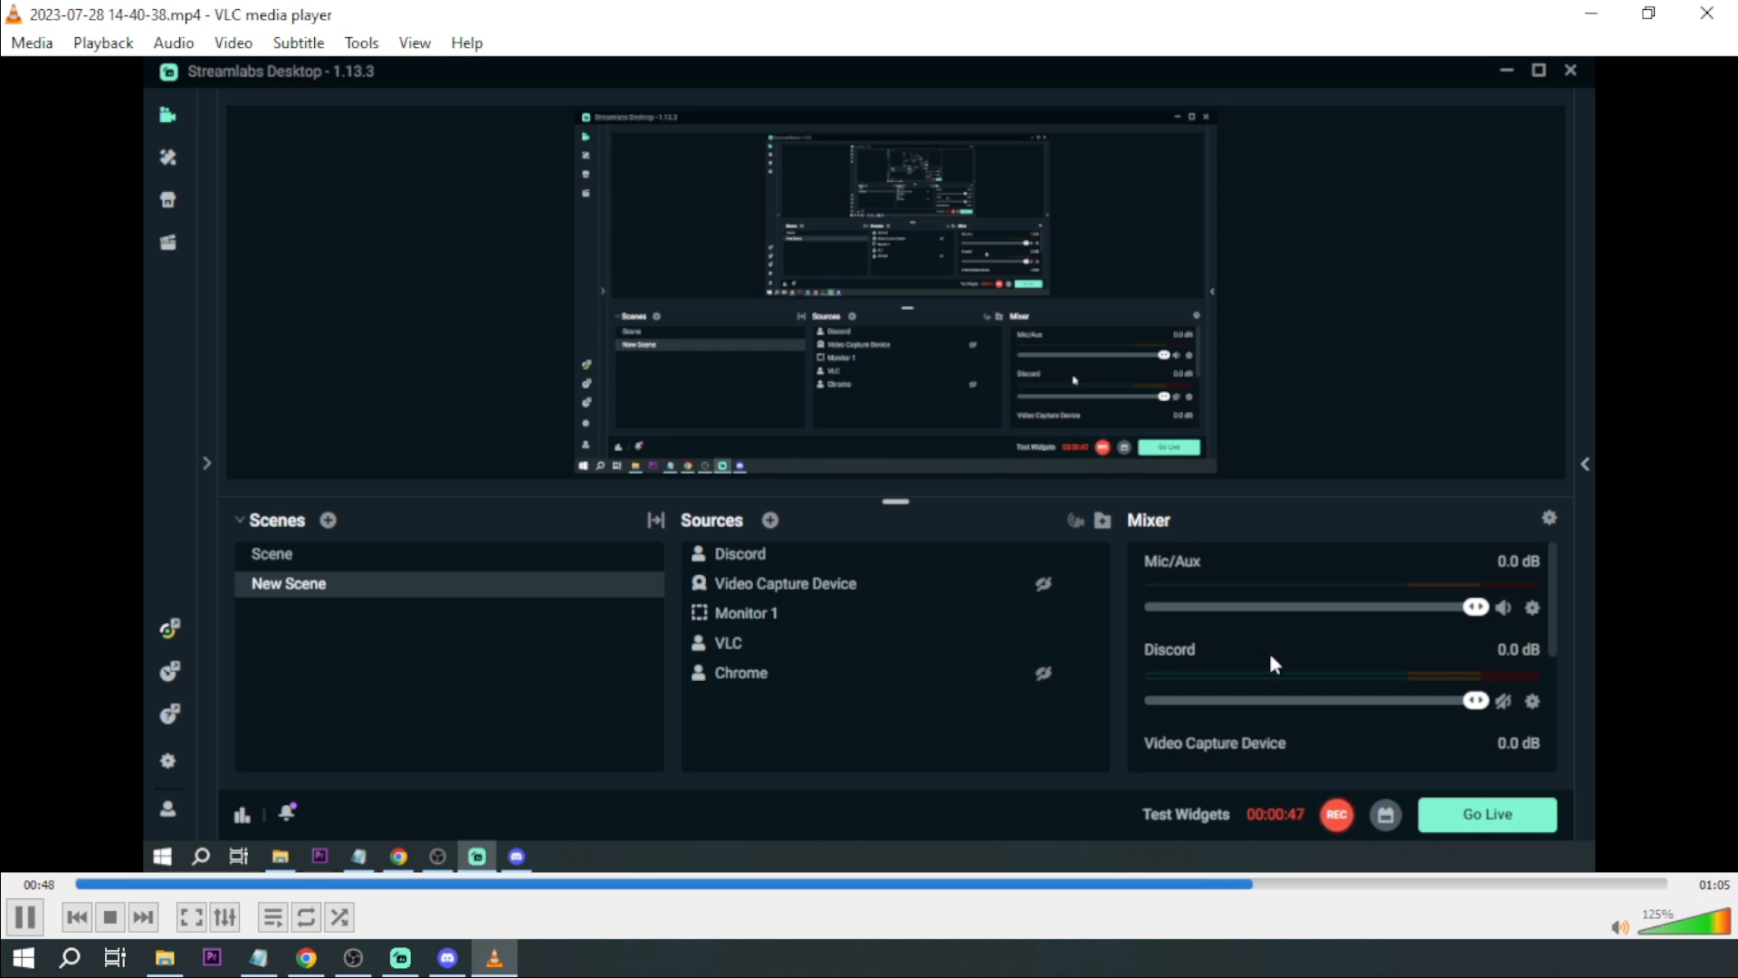
{"action": "mouse_move", "coordinate": [1282, 676]}
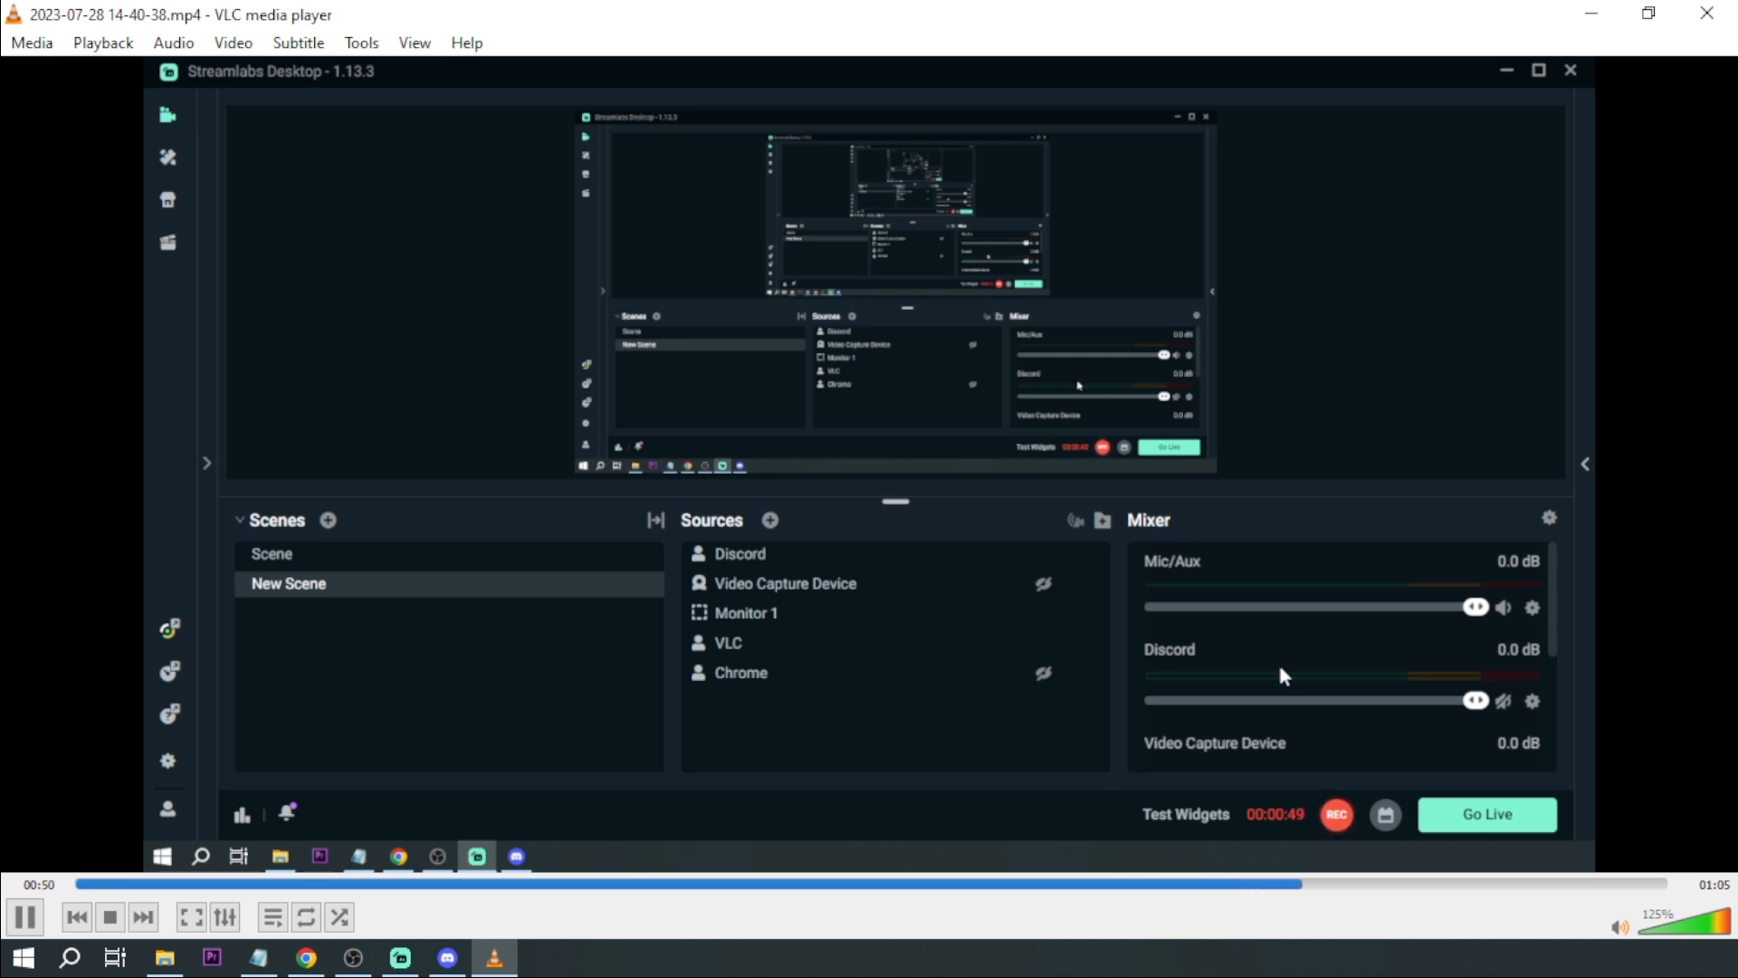
{"action": "mouse_move", "coordinate": [1307, 675]}
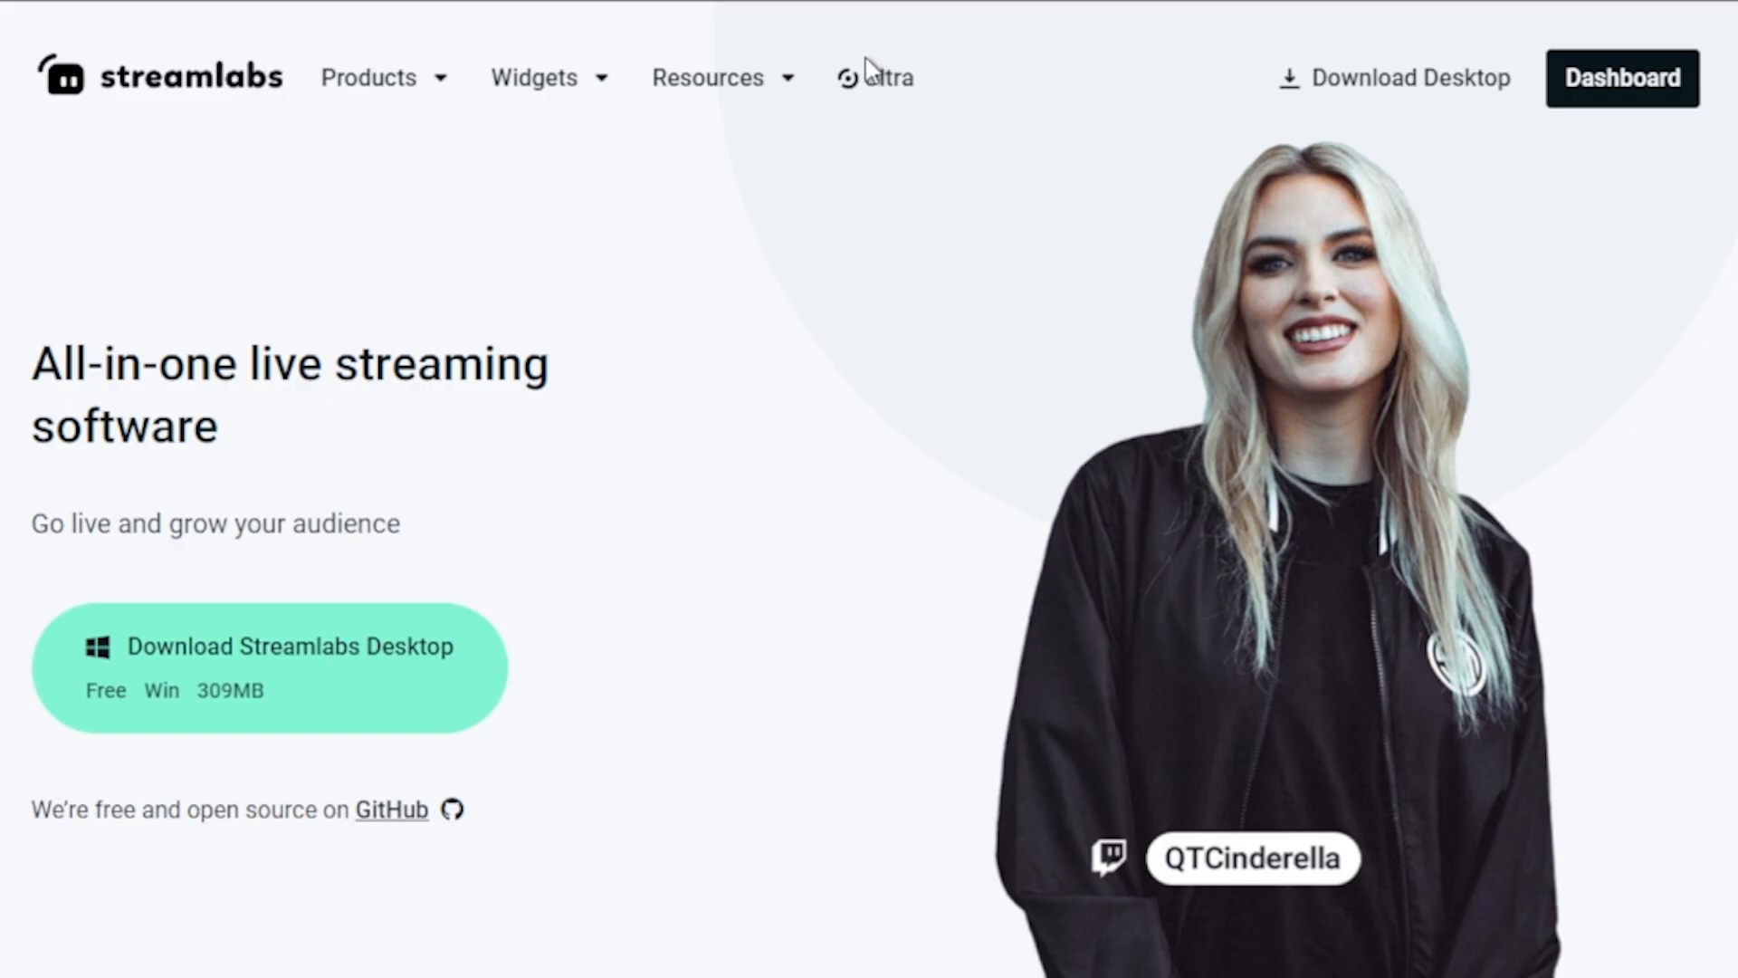
{"action": "mouse_move", "coordinate": [880, 78]}
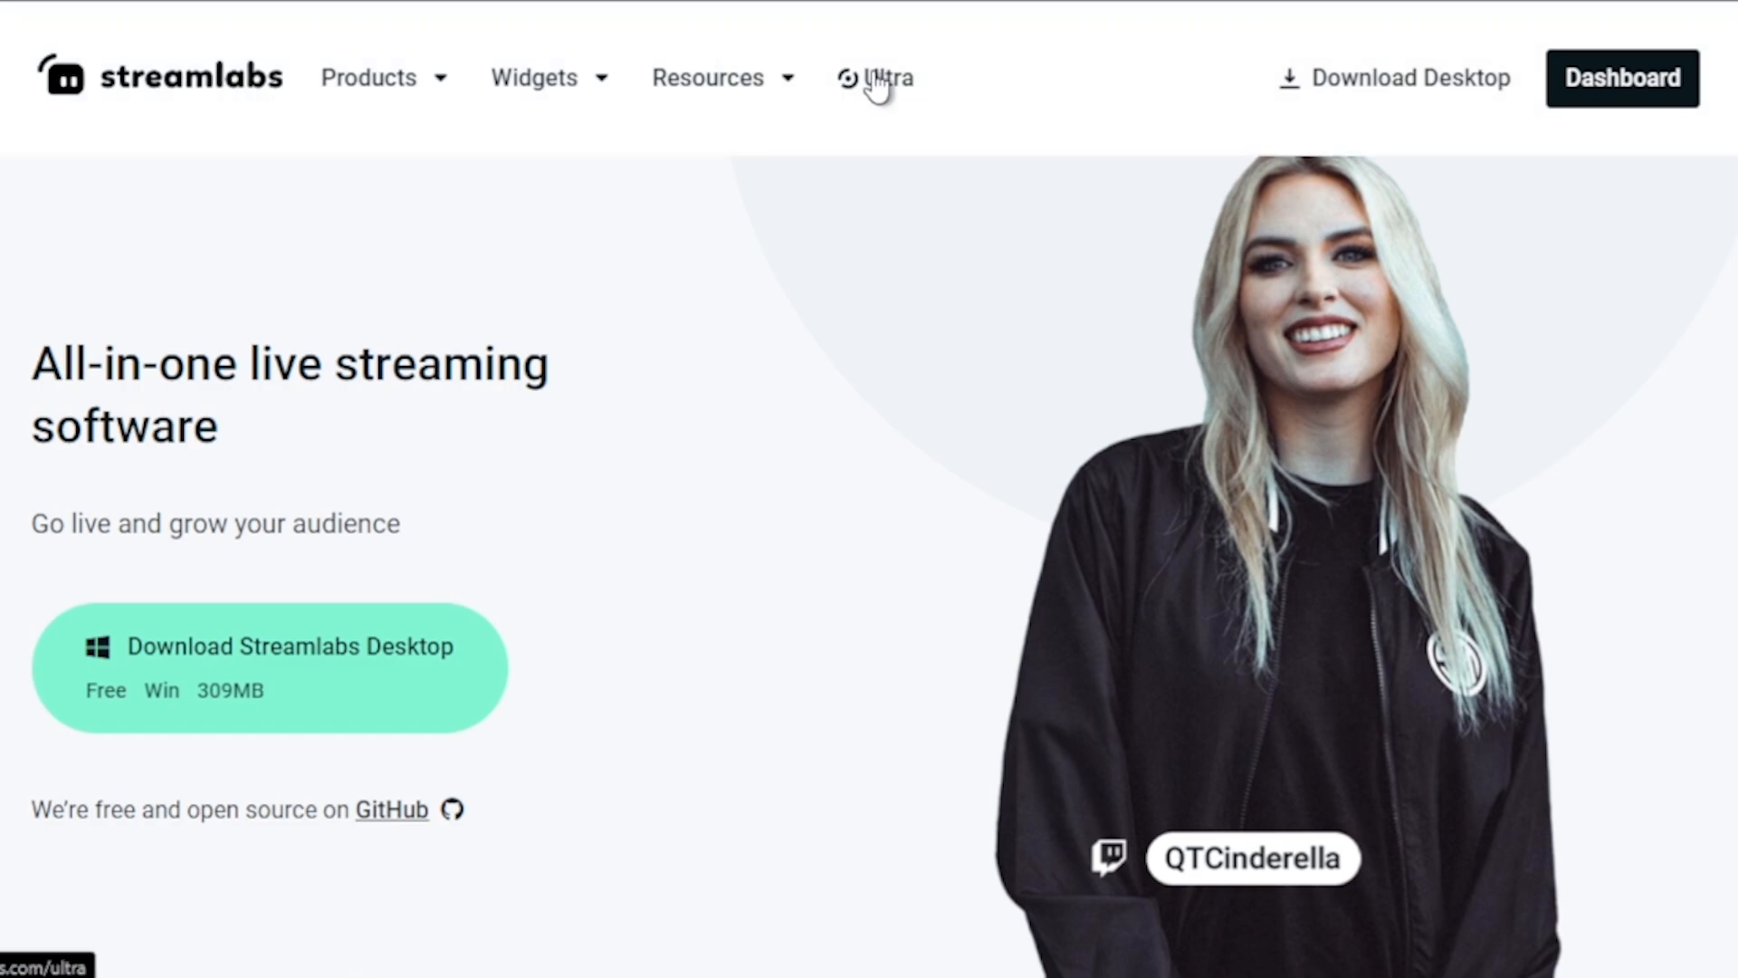
From the Ultra page, reach the Video Editor Pro page's upload-media section
{"action": "left_click", "coordinate": [883, 78]}
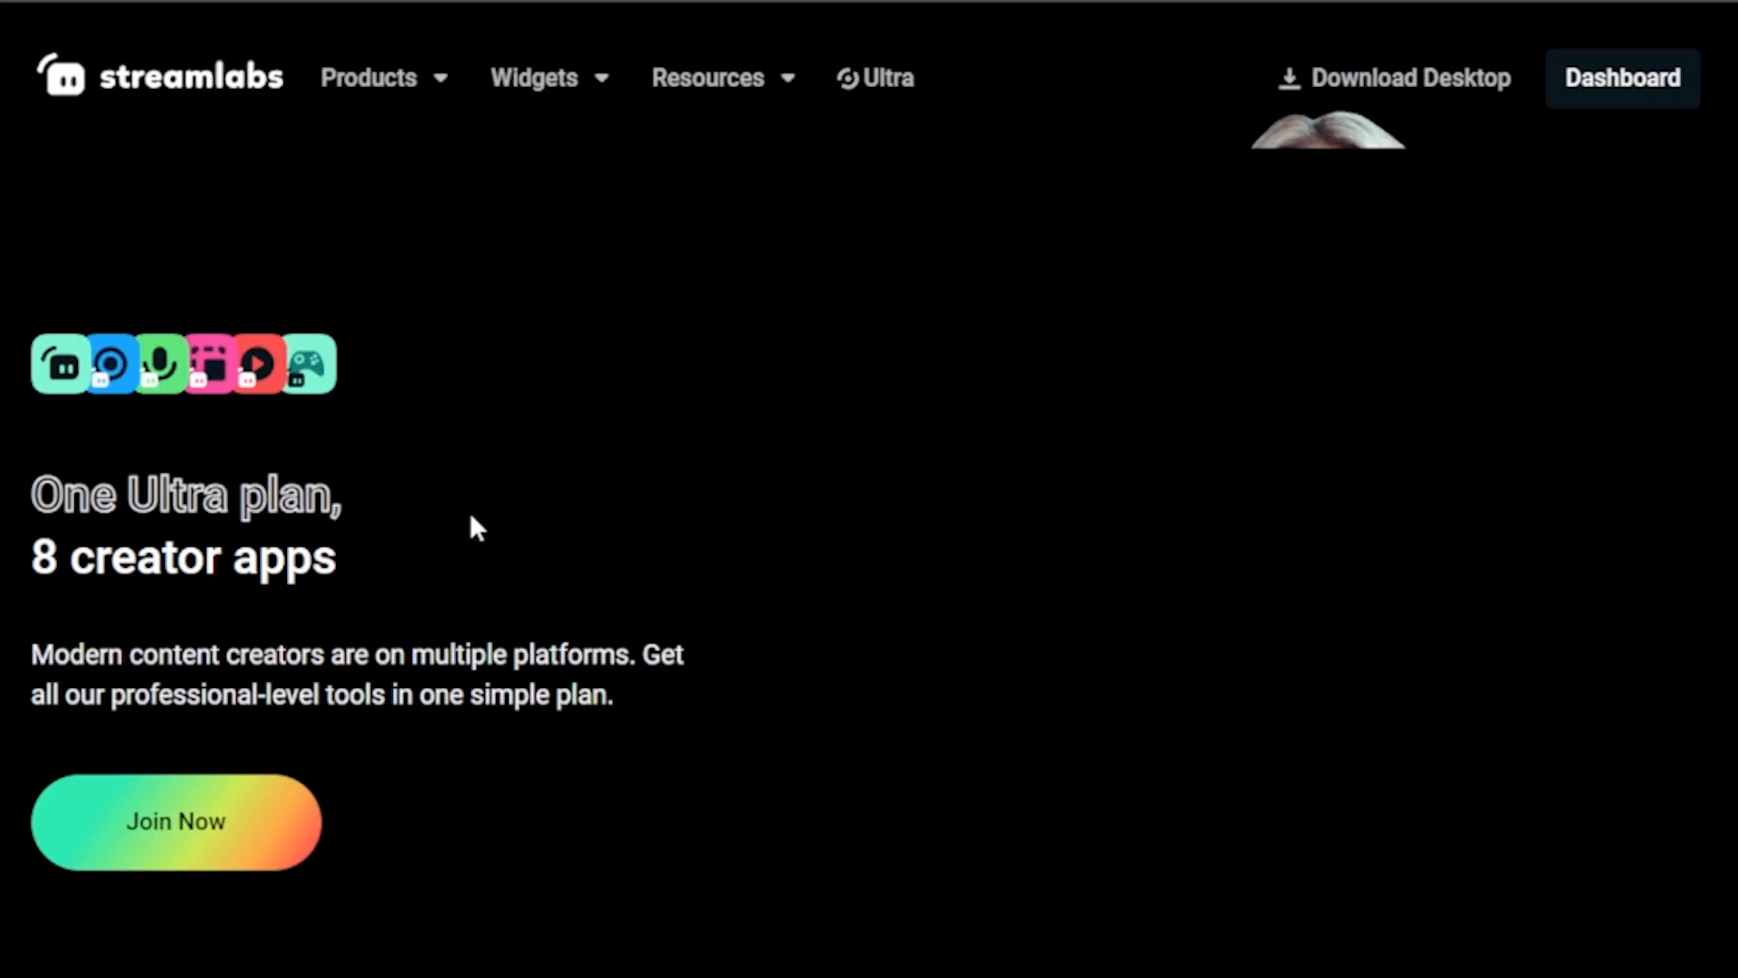
{"action": "scroll", "scroll_direction": "down", "scroll_amount": 3}
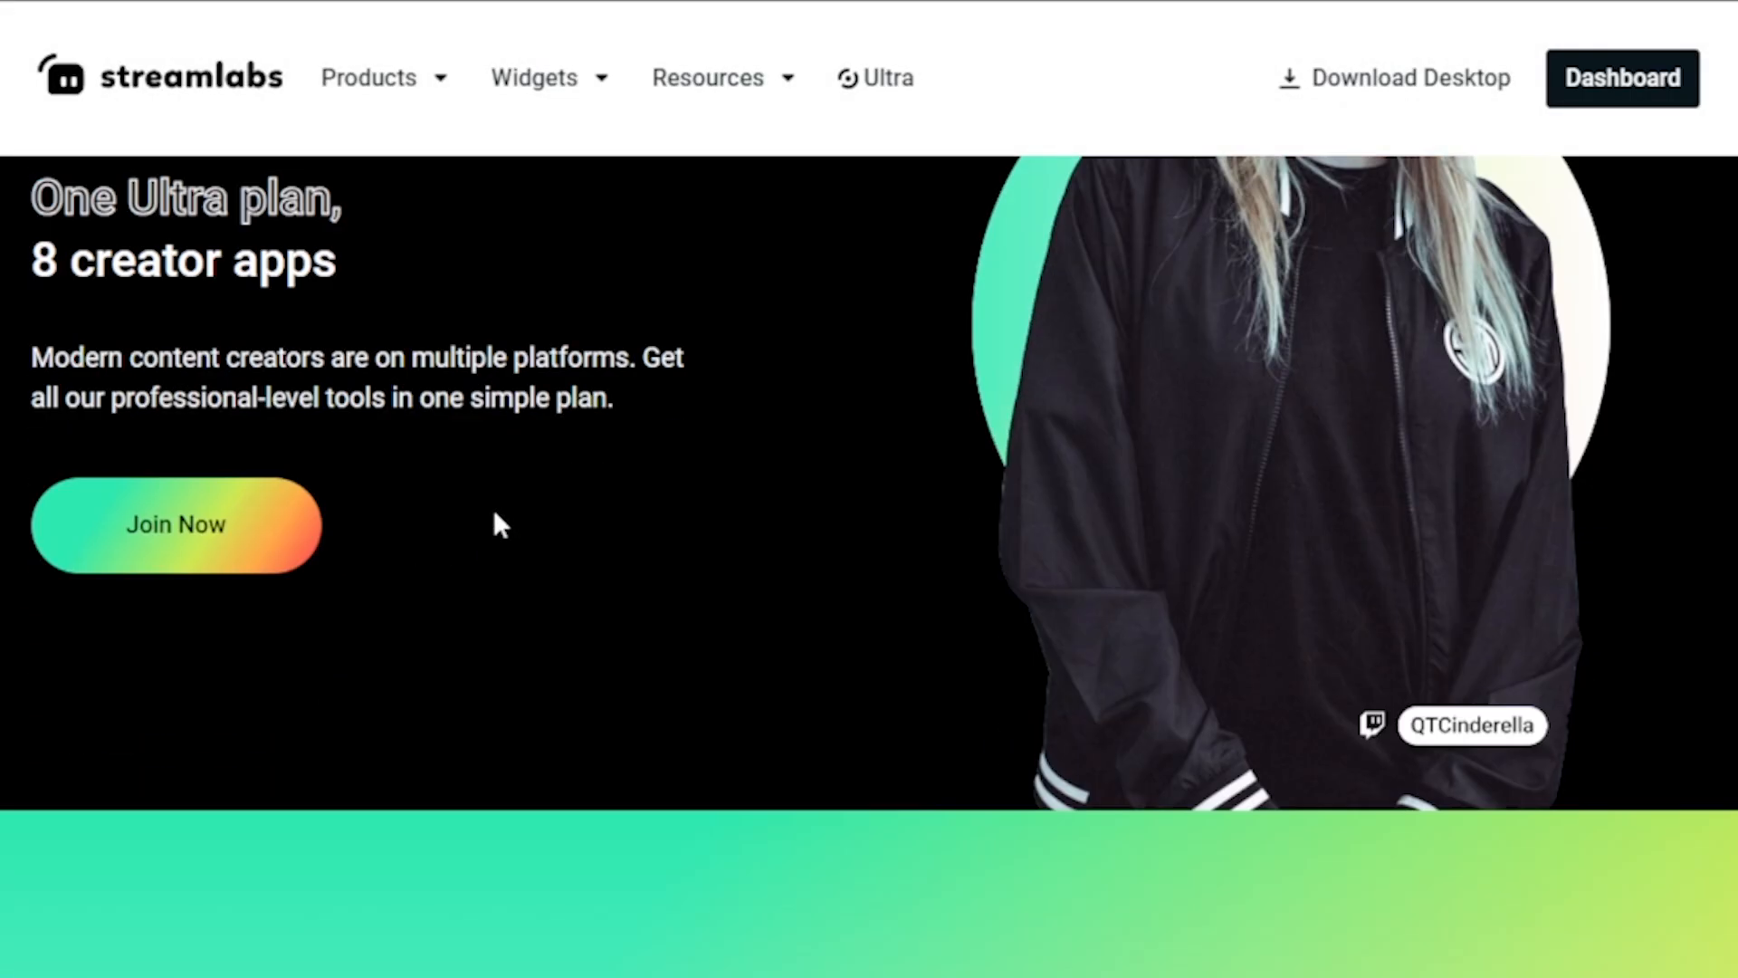
{"action": "scroll", "scroll_direction": "down", "scroll_amount": 3}
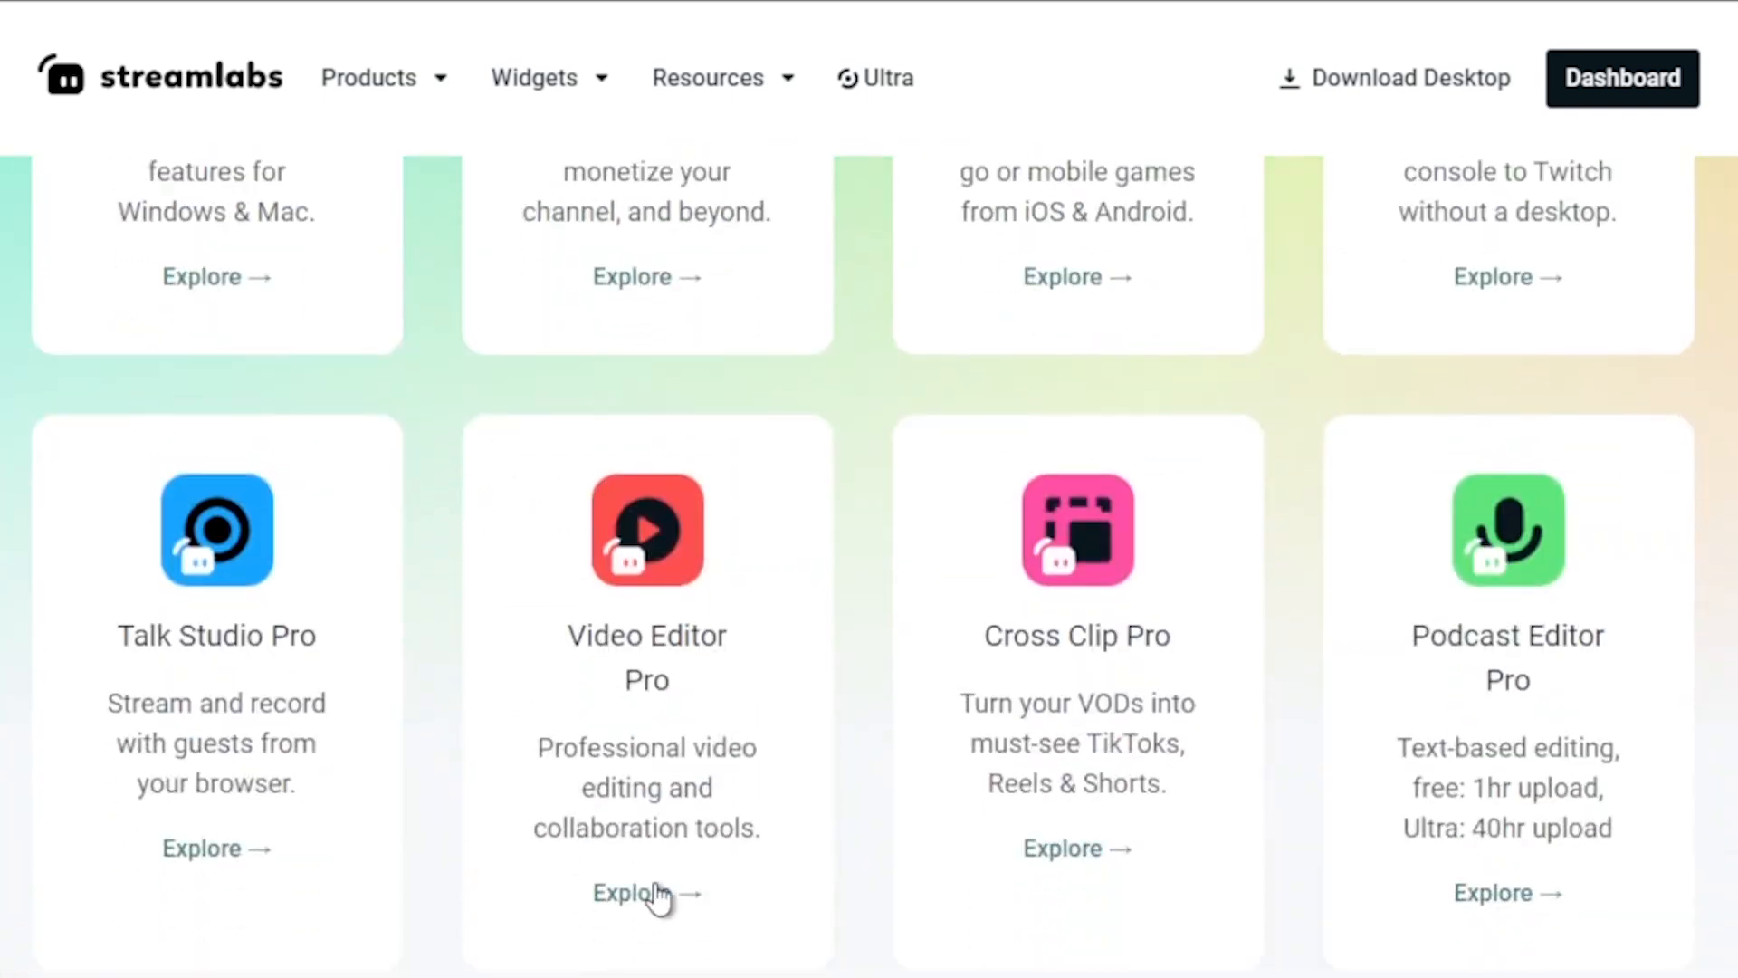
{"action": "left_click", "coordinate": [647, 892]}
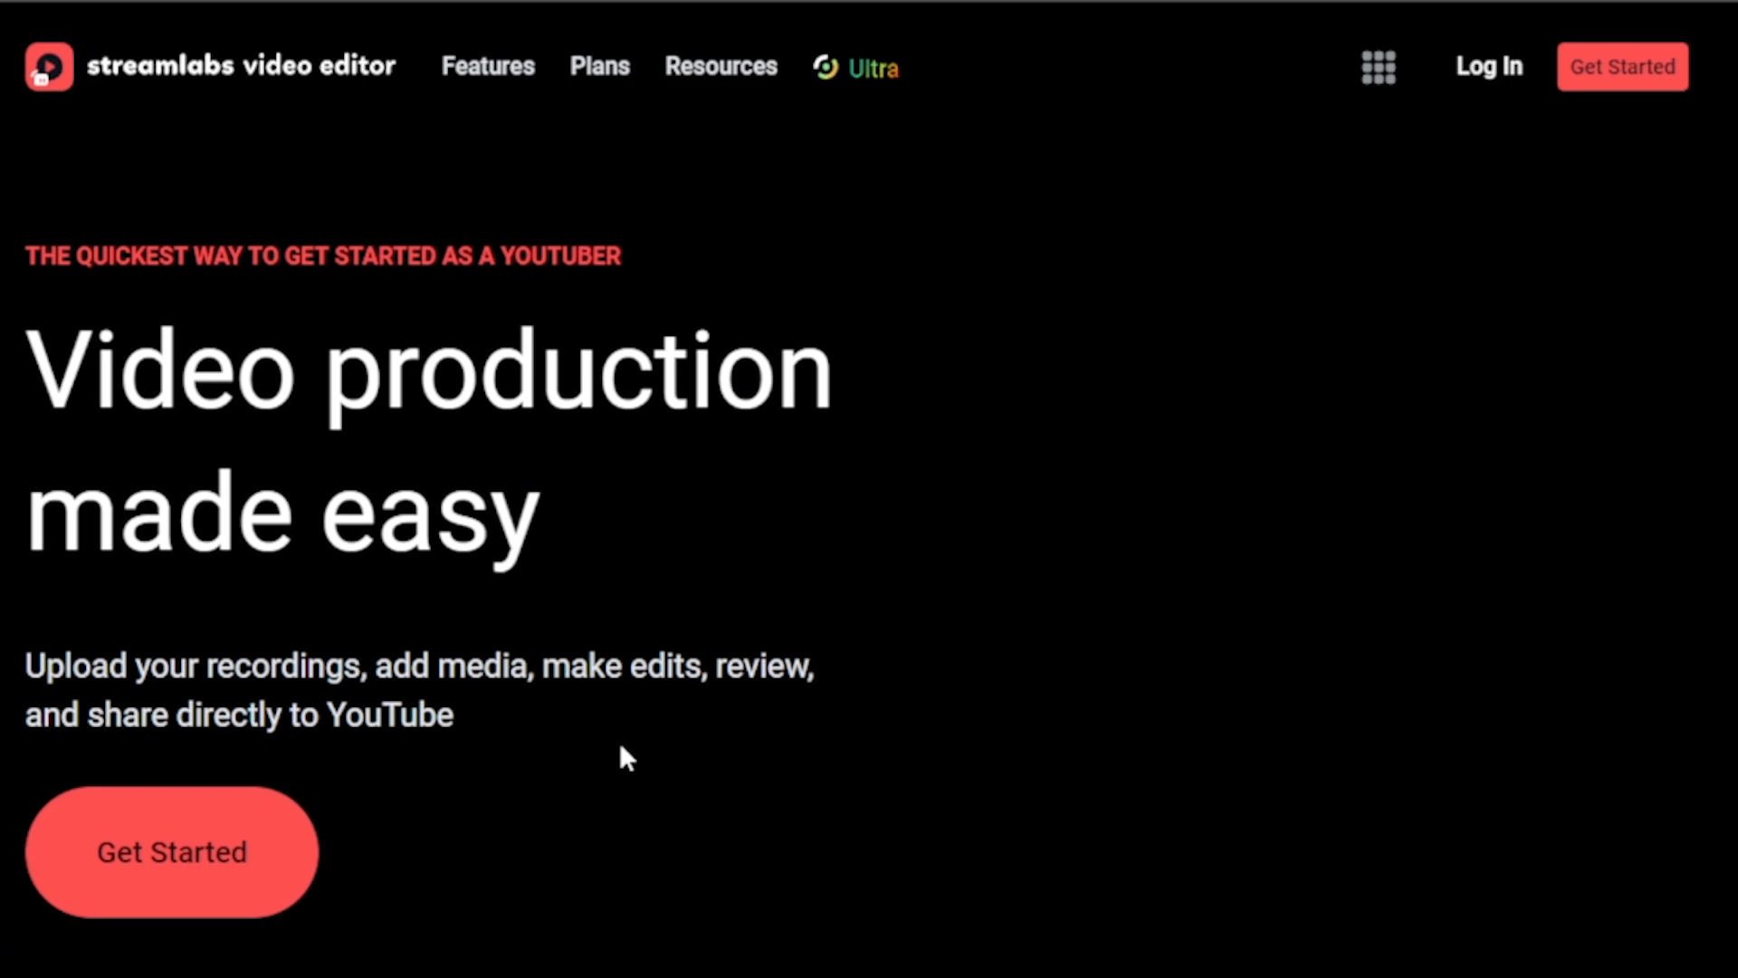
{"action": "scroll", "scroll_direction": "down", "scroll_amount": 3}
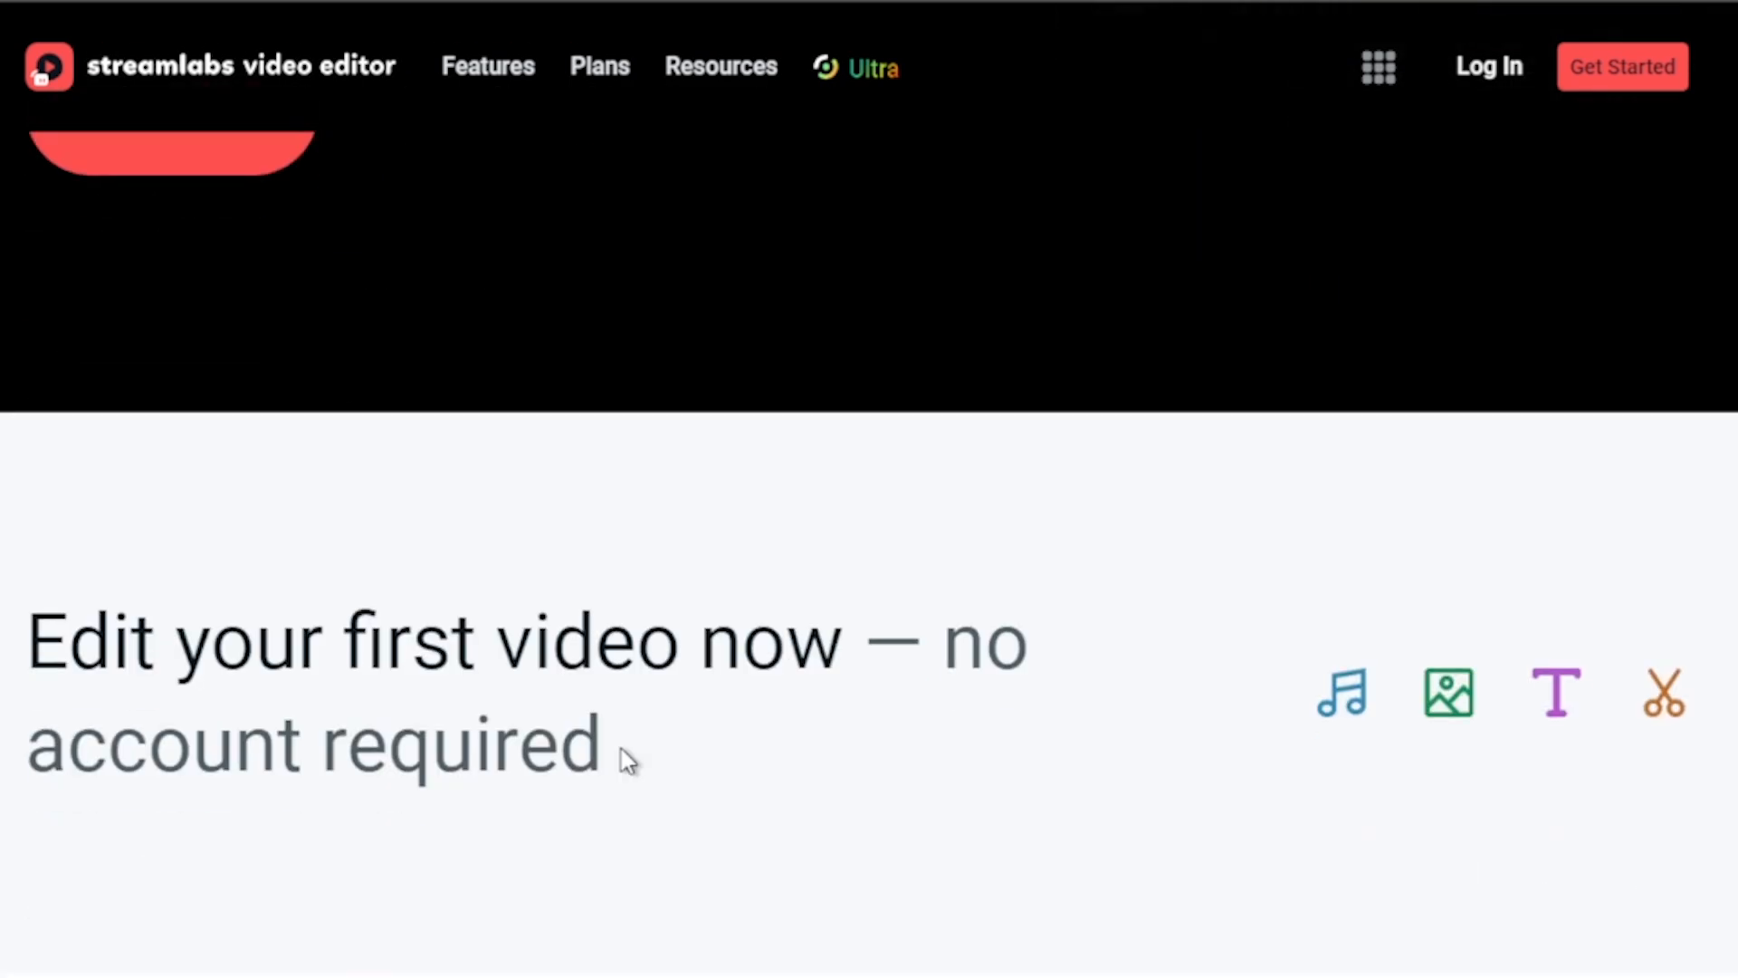
{"action": "scroll", "scroll_direction": "down", "scroll_amount": 3}
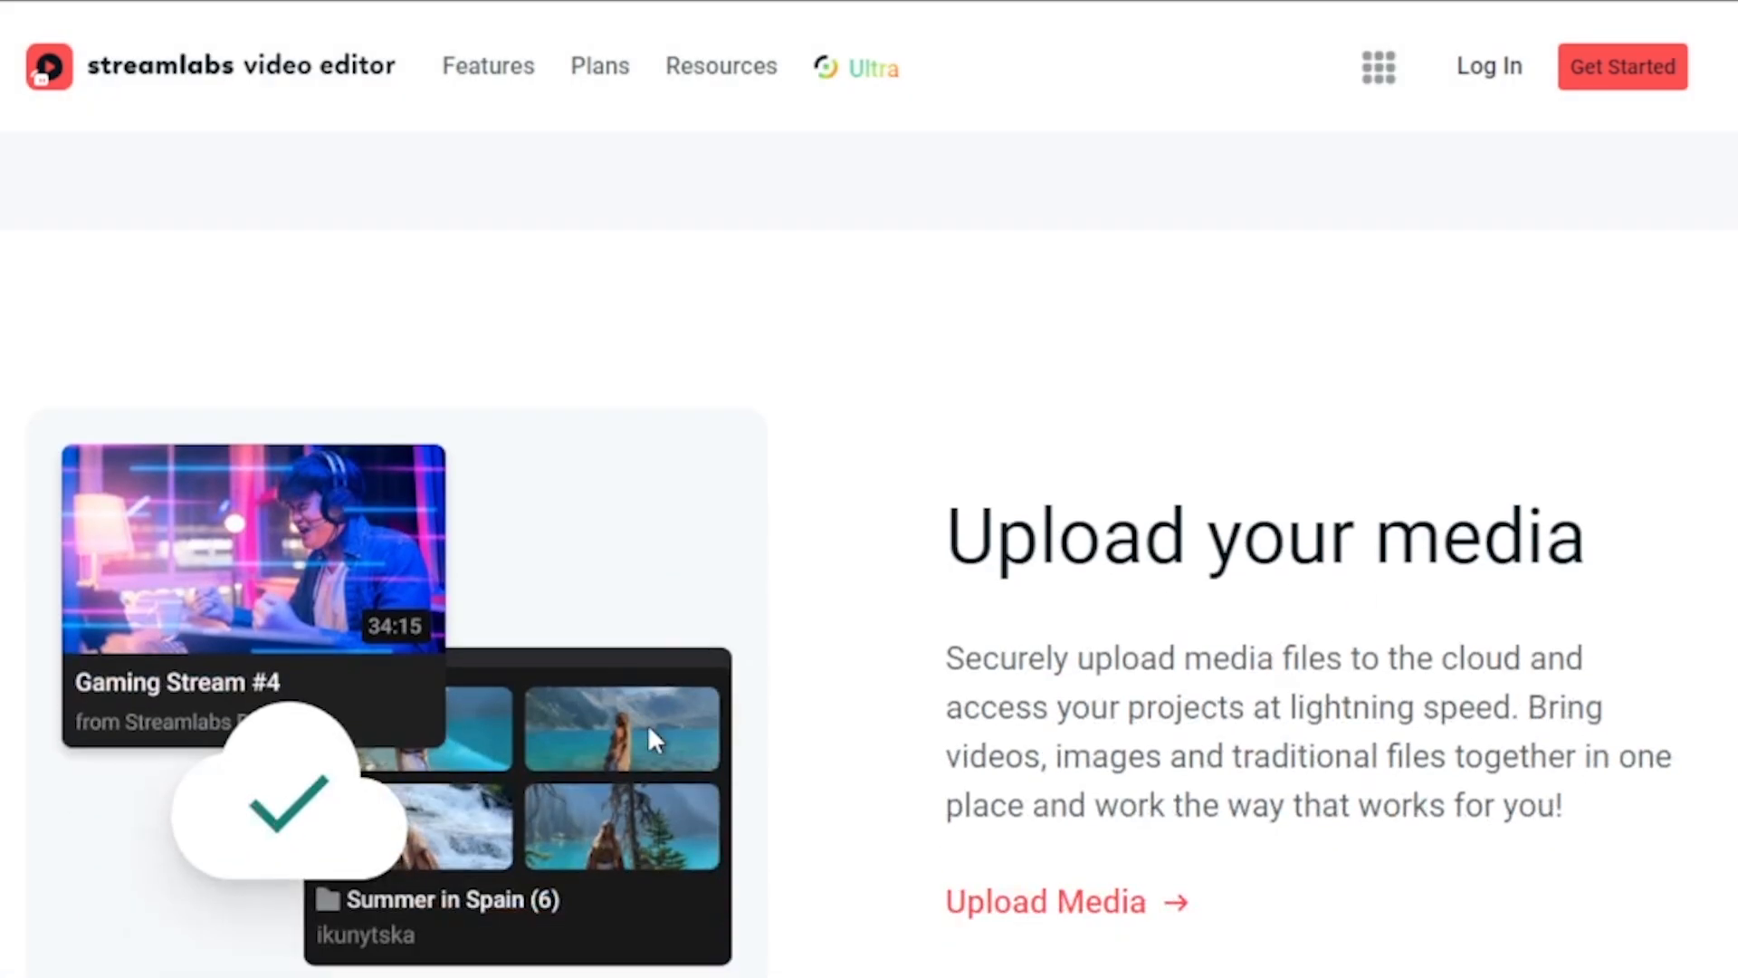